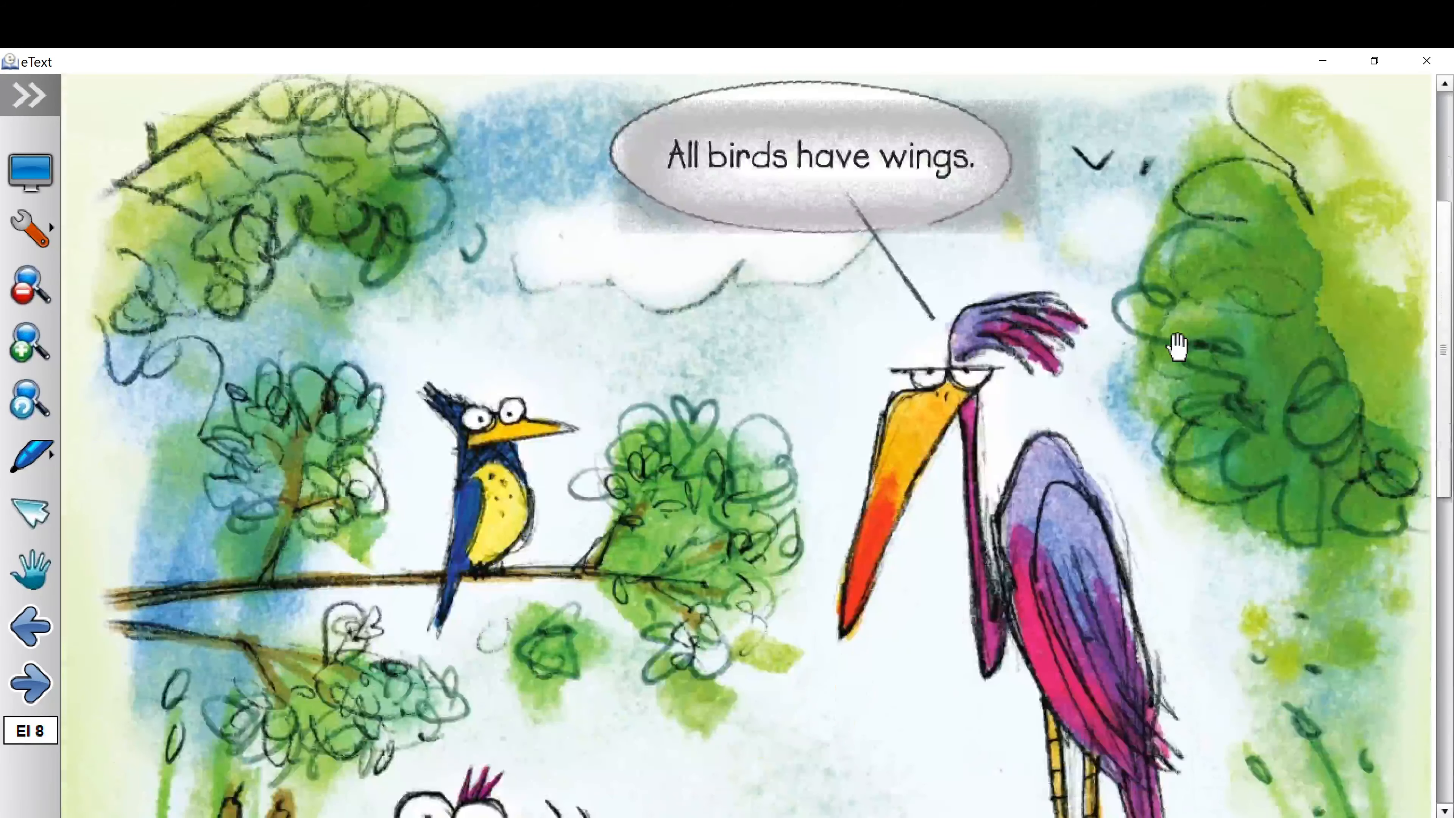
Scroll the Generalize worksheet so the mammals and gray whales passage is in view
scroll("down", 3)
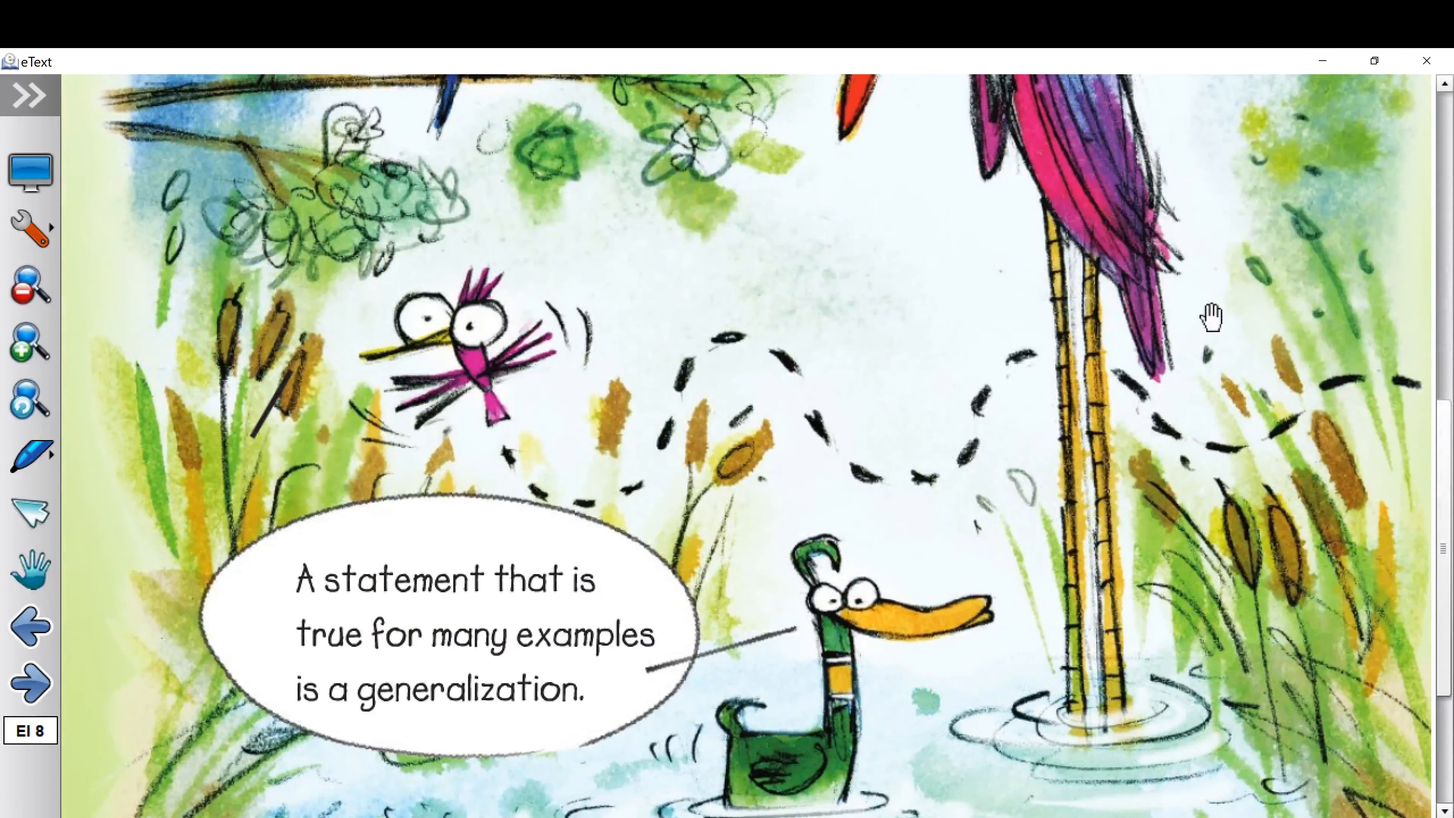
mouse_move(347, 646)
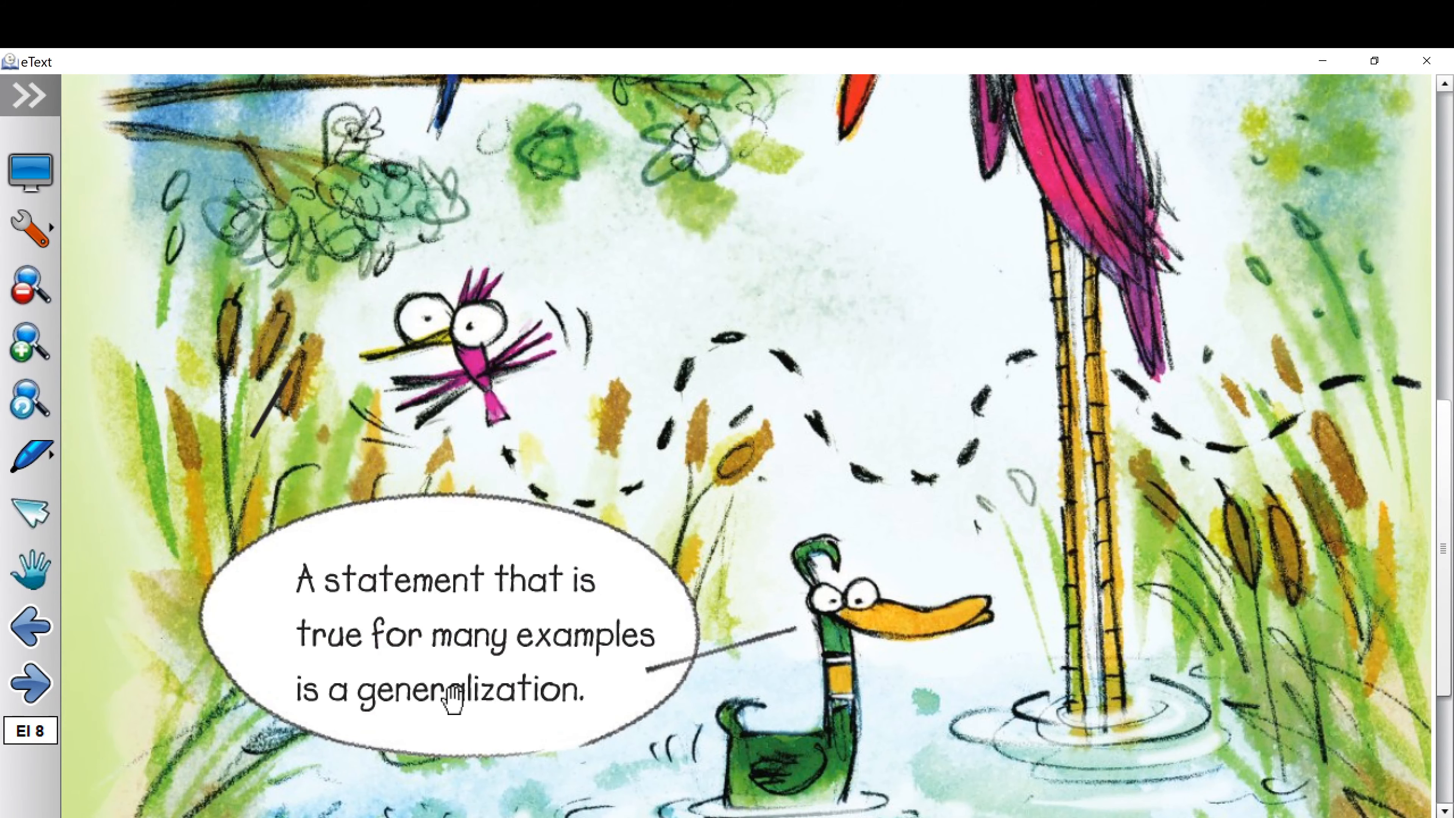
mouse_move(524, 658)
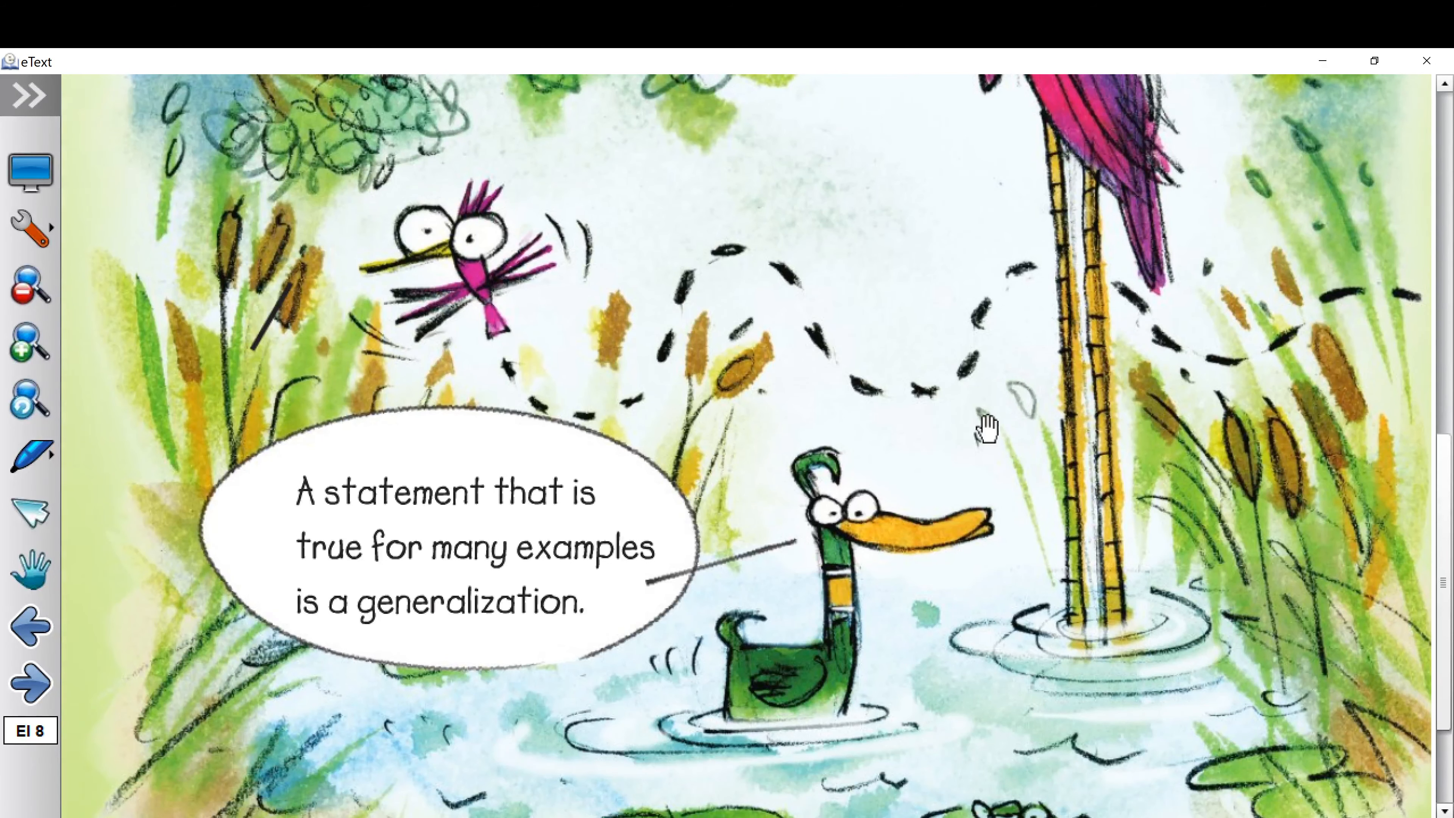
mouse_move(935, 350)
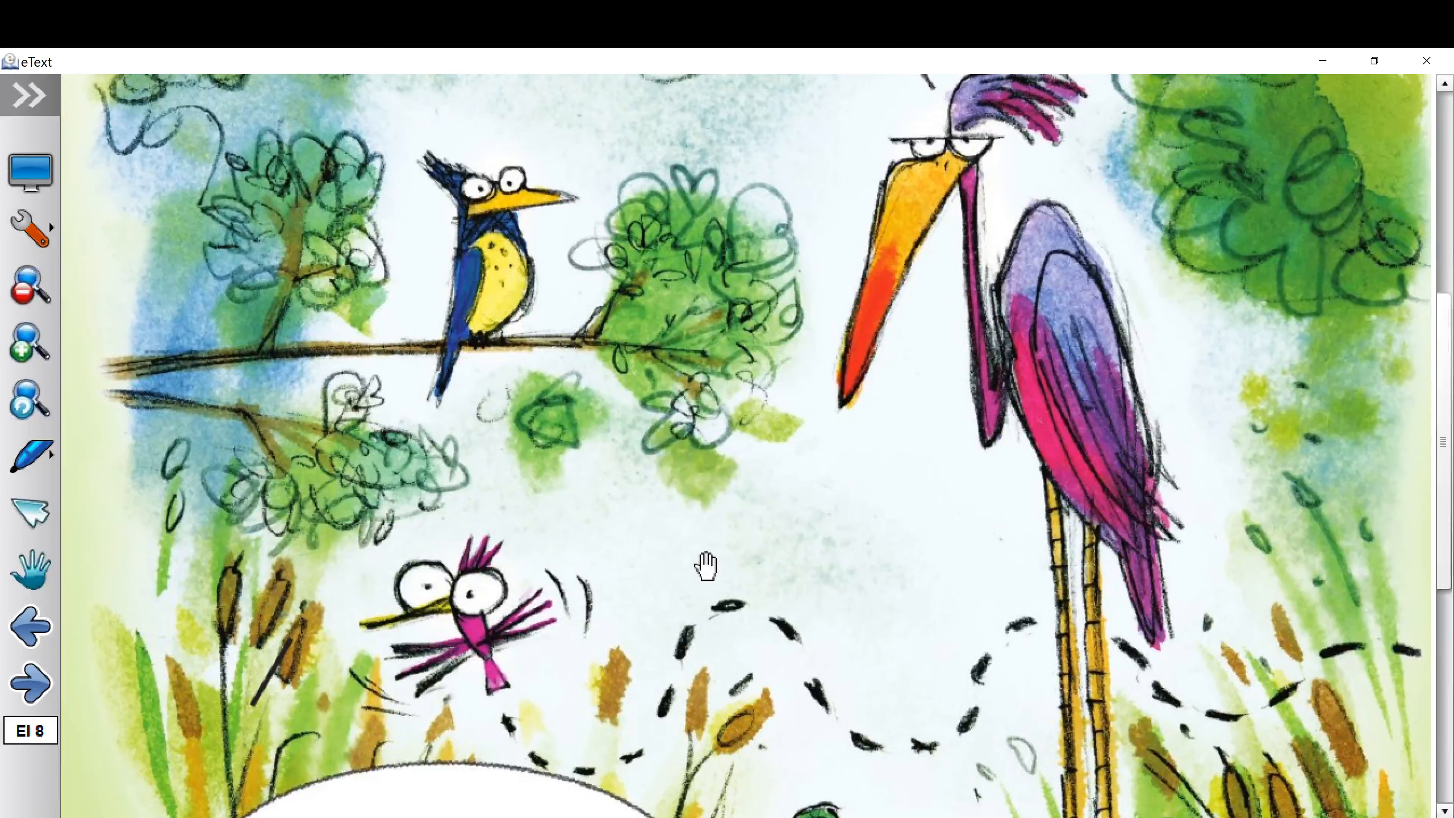
scroll("down", 3)
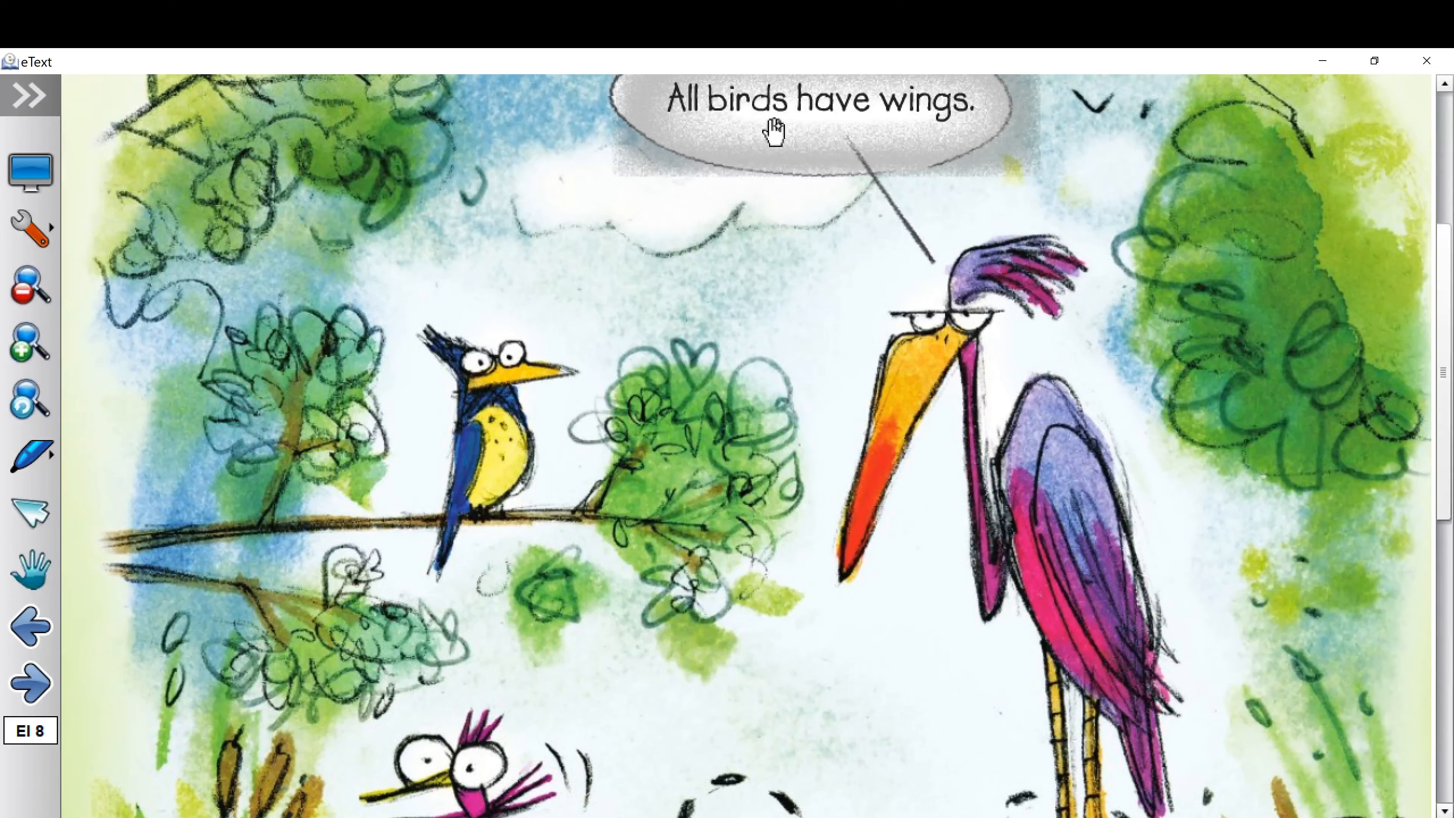
mouse_move(779, 130)
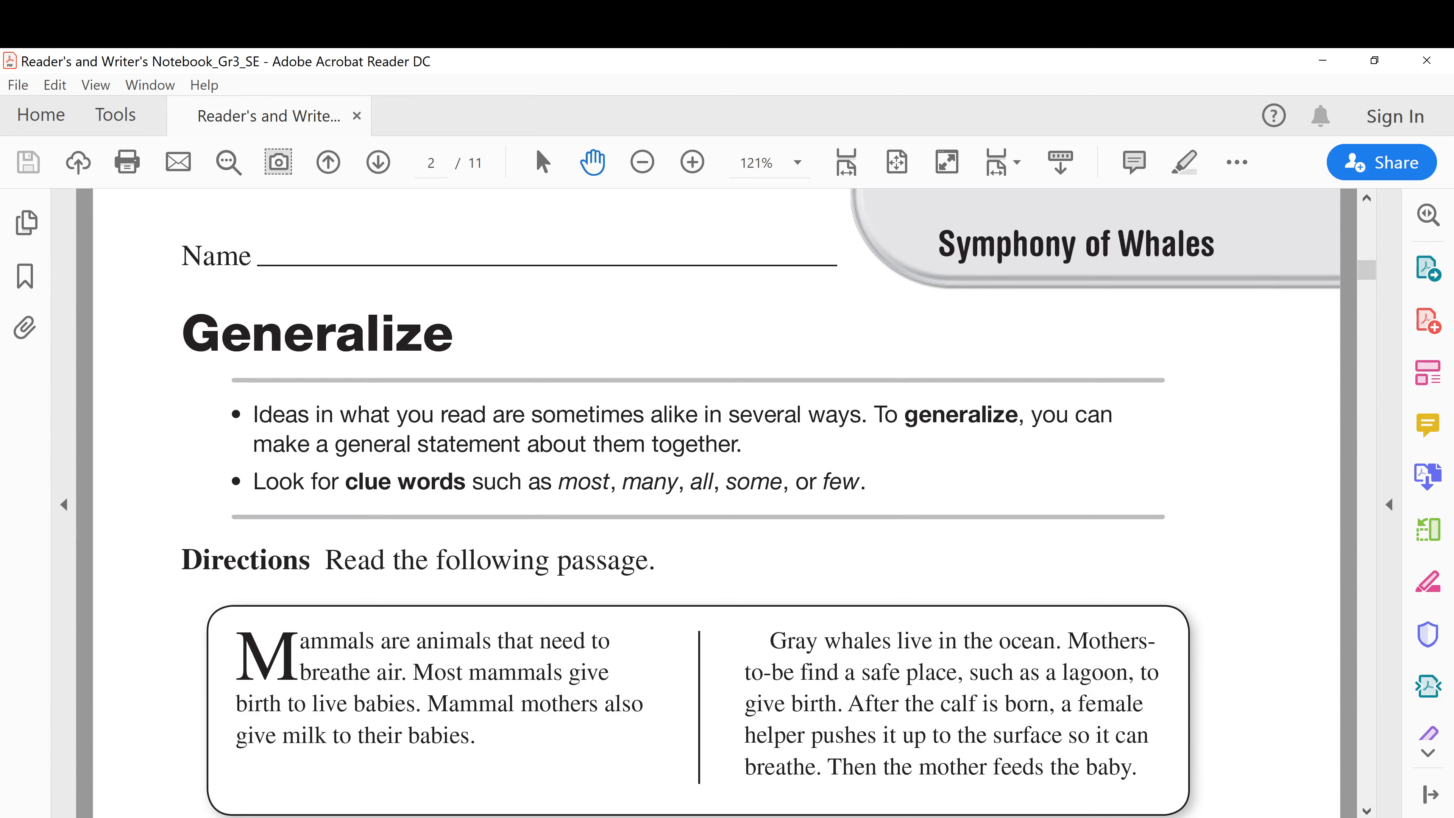
scroll("down", 3)
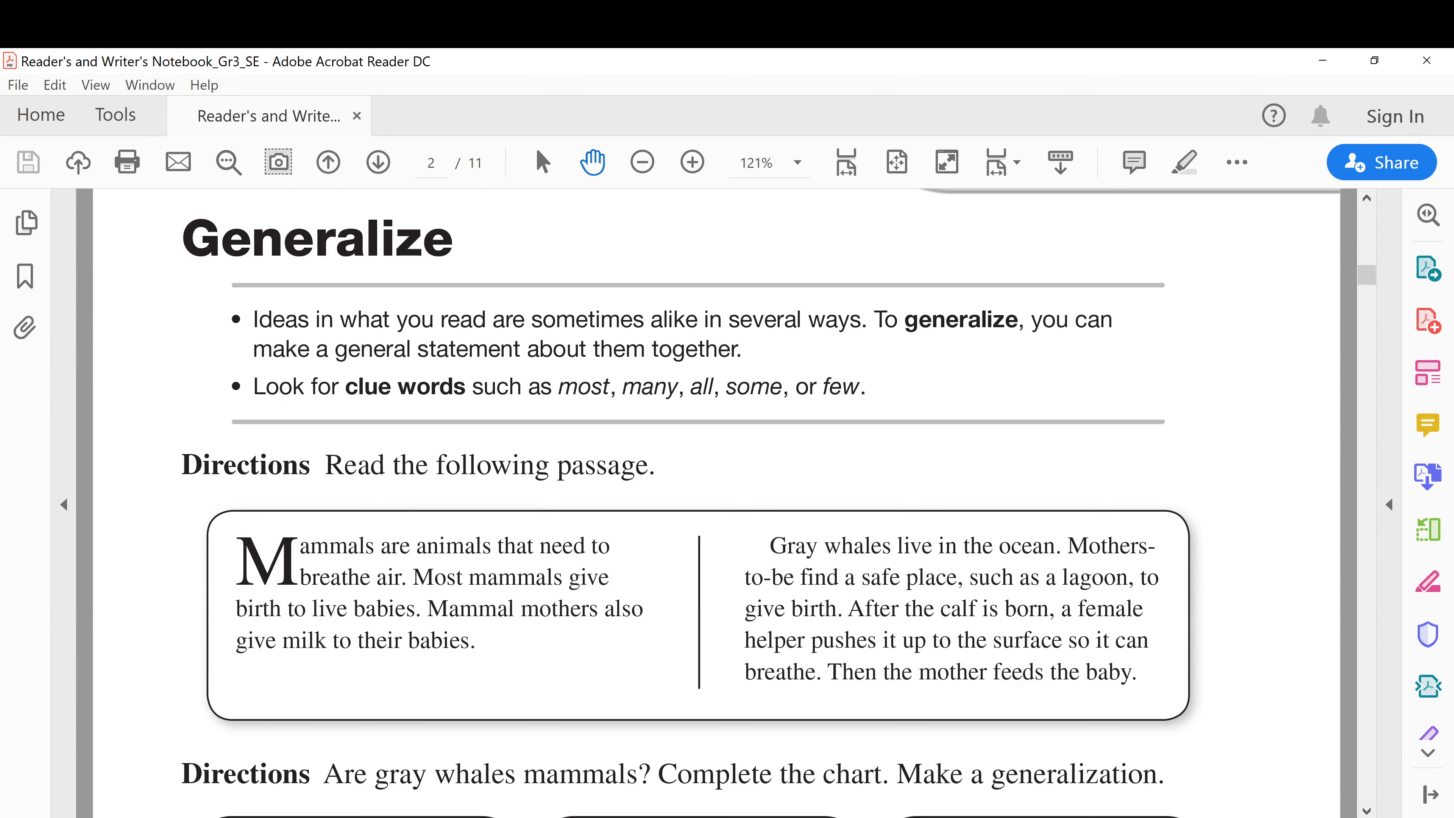
Scroll down until the chart's three Example questions about gray whales appear
scroll("down", 3)
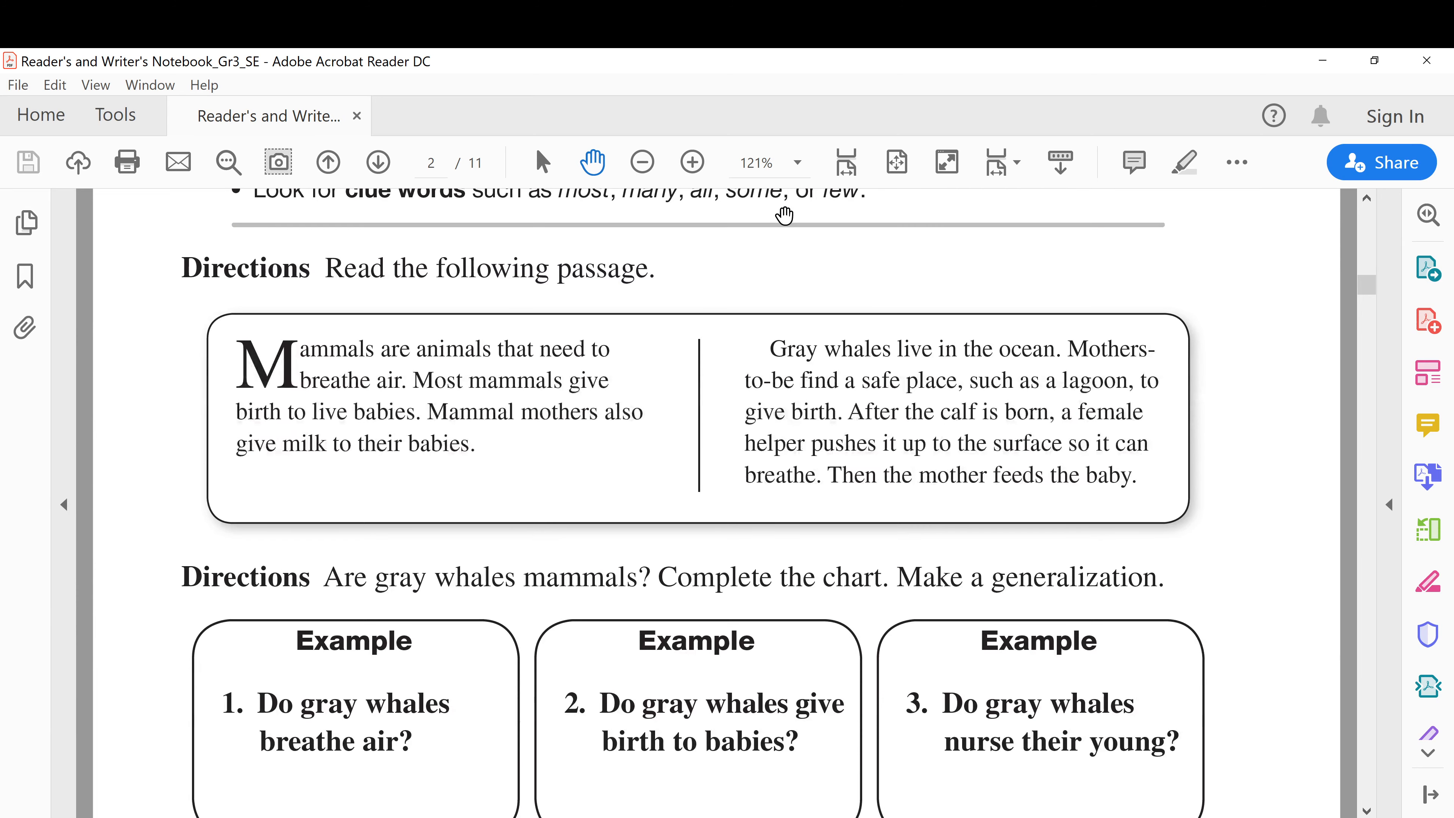
mouse_move(517, 360)
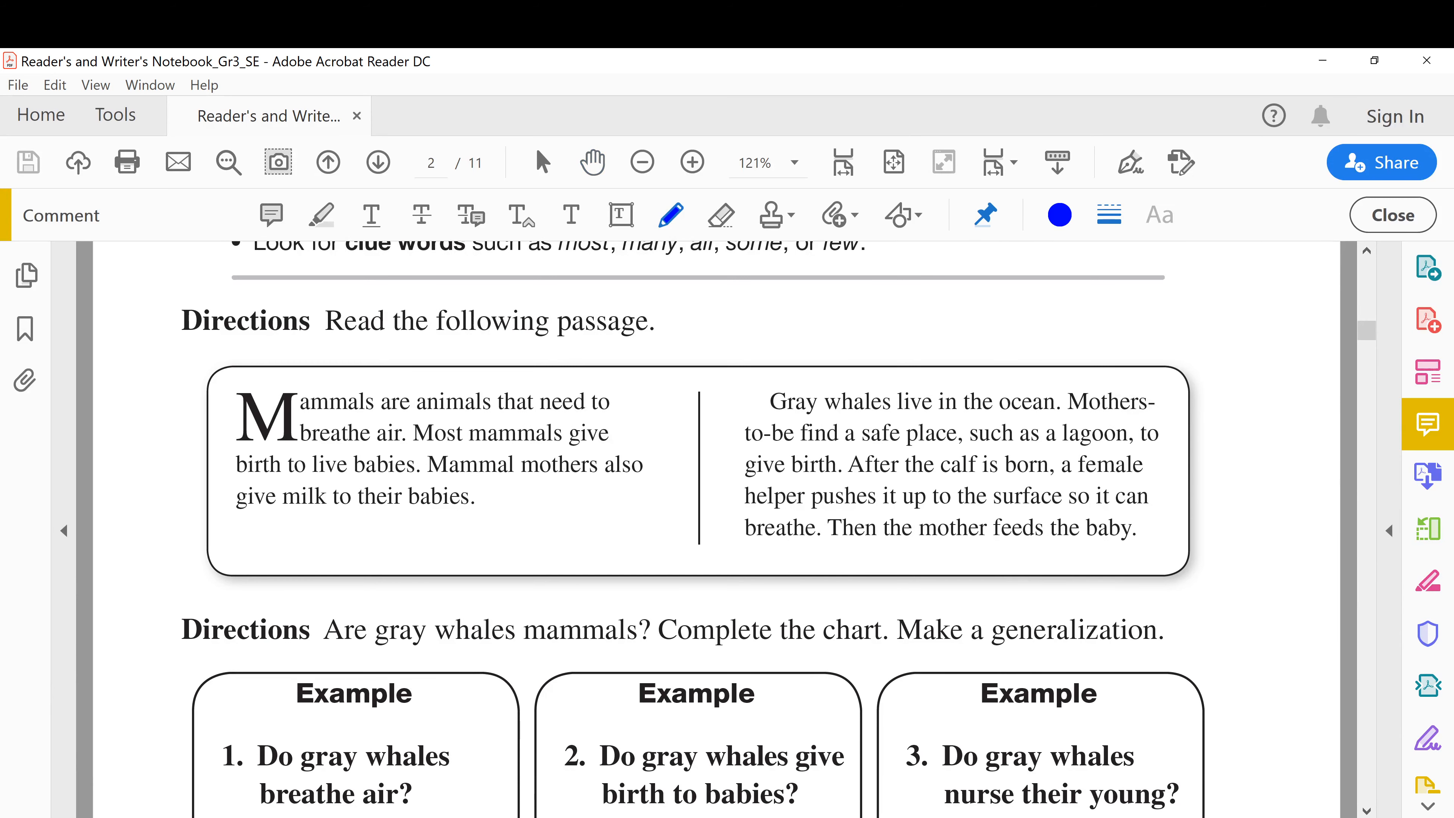
mouse_move(670, 214)
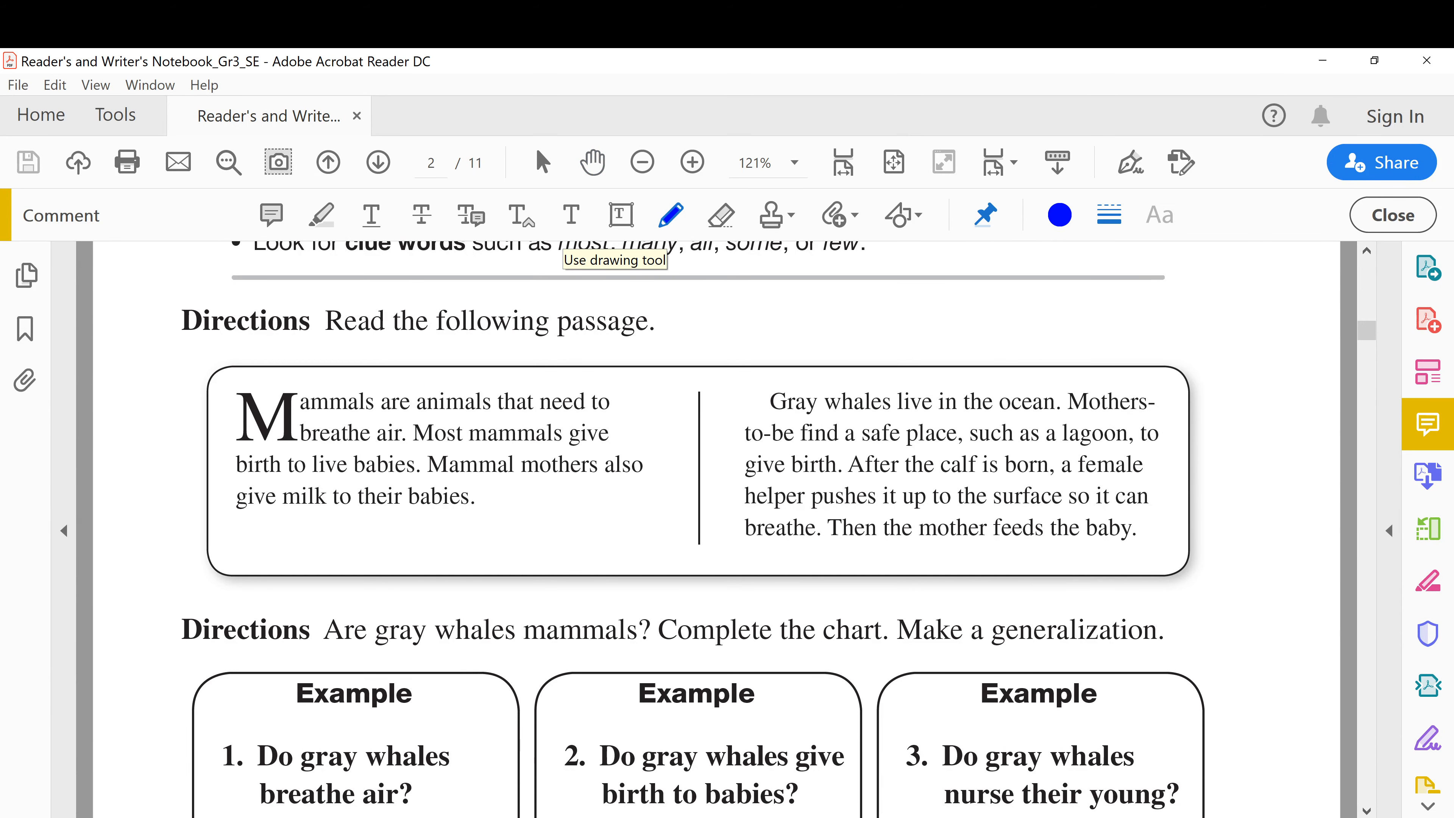
Underline 'breathe air', 'give birth to live babies' and 'give milk to their babies' in blue ink
left_click_drag(302, 447, 352, 452)
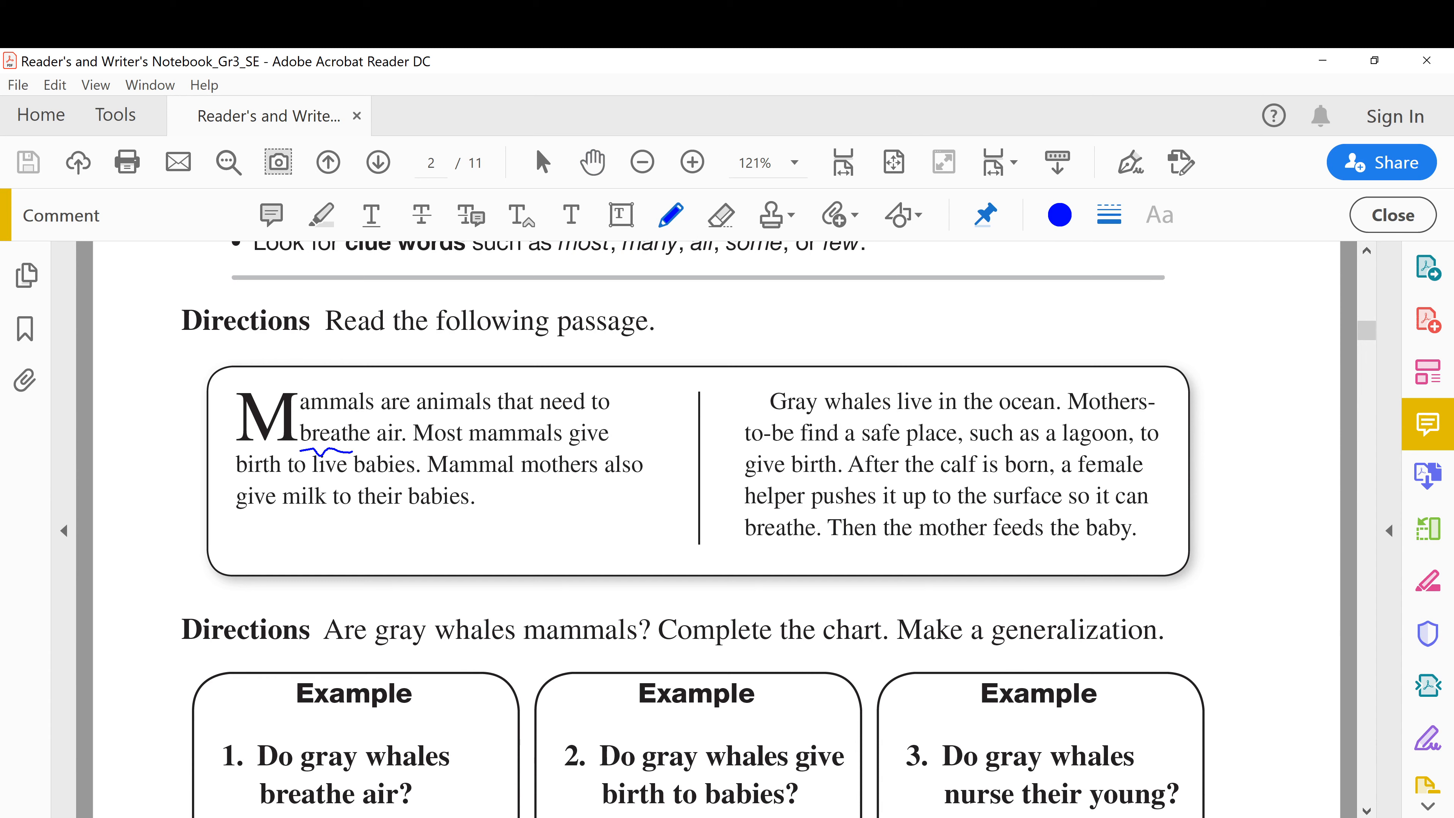
left_click_drag(301, 449, 408, 454)
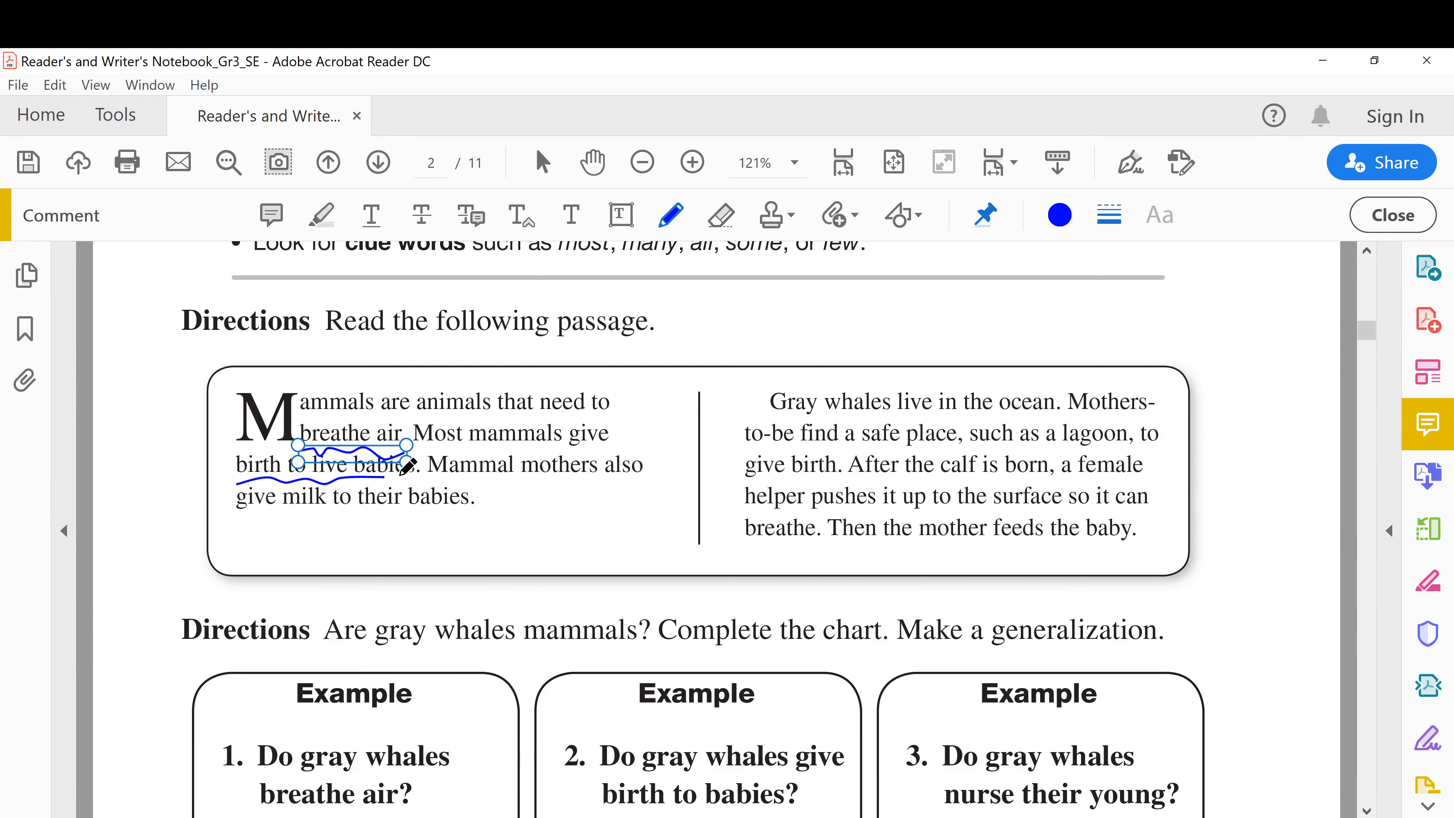
left_click_drag(563, 444, 614, 443)
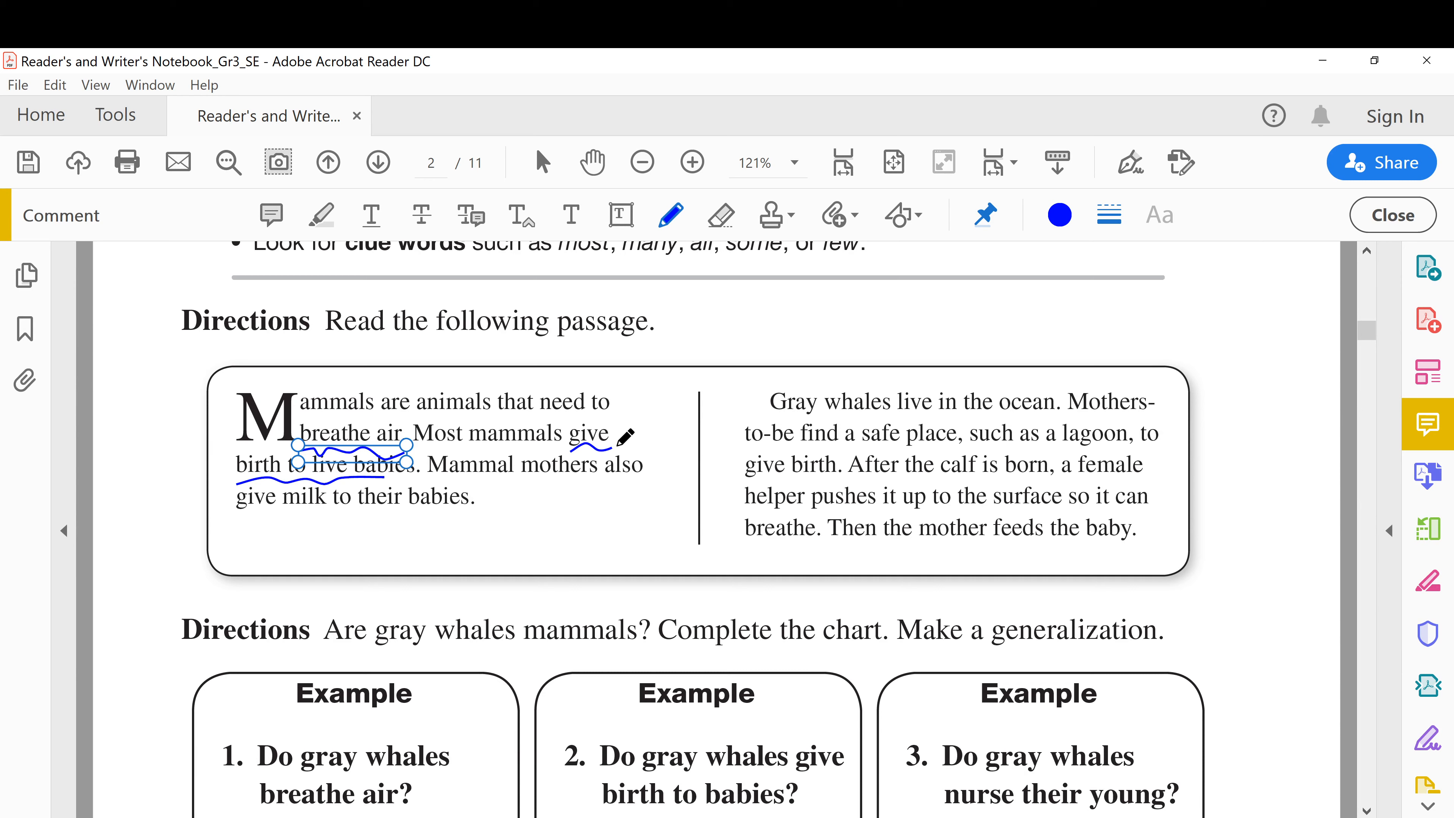
left_click_drag(243, 515, 475, 505)
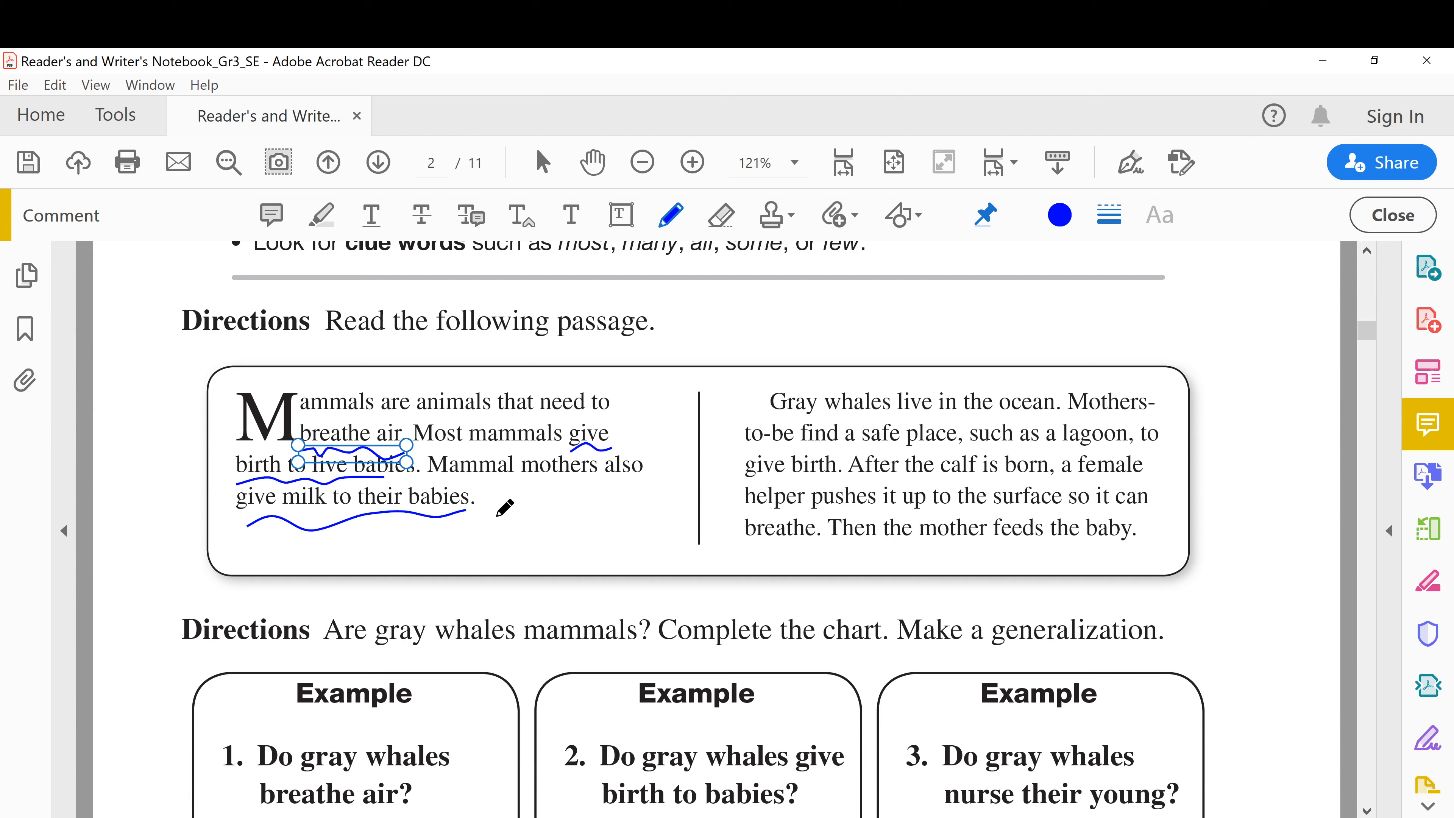
mouse_move(854, 403)
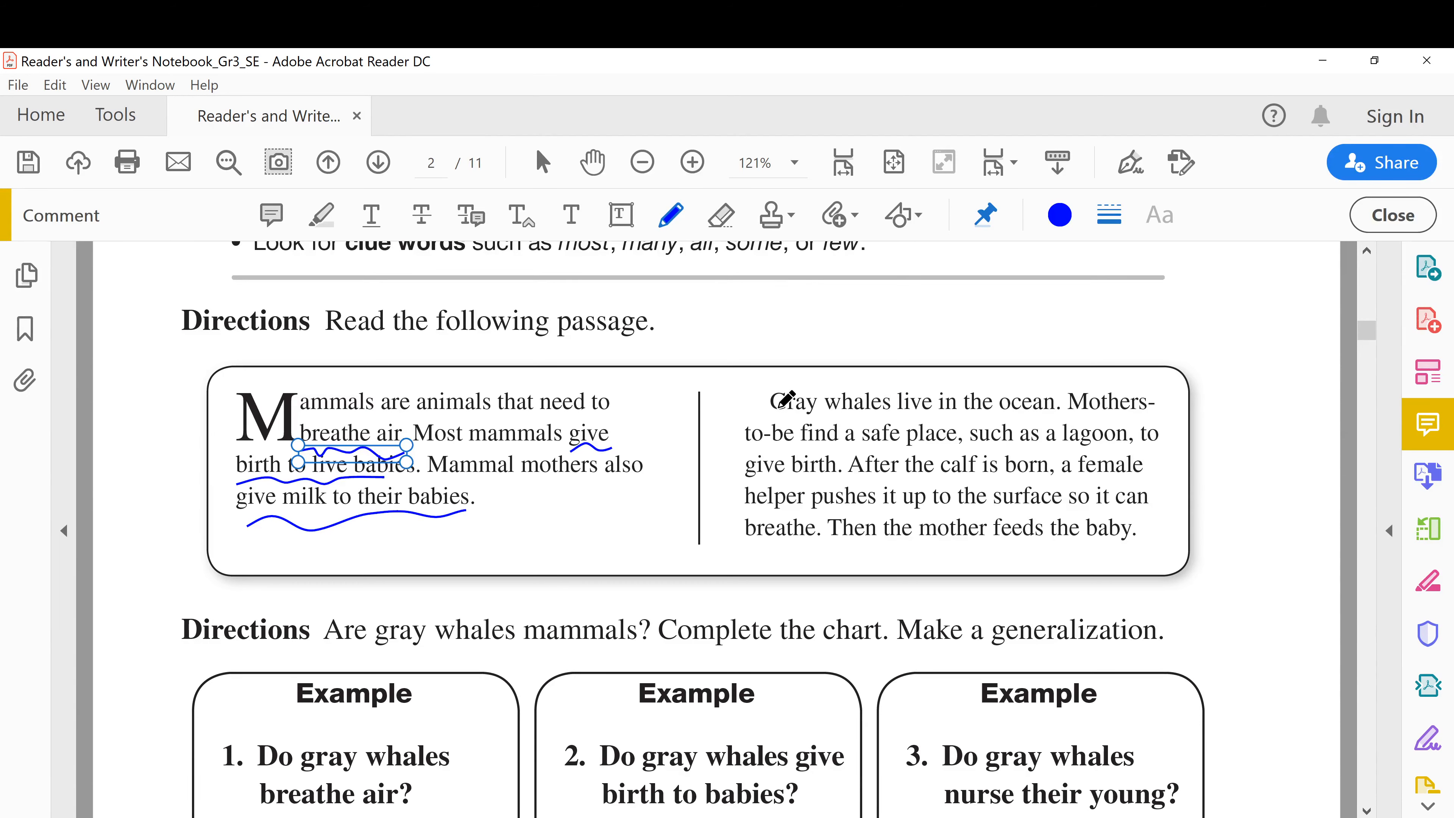
mouse_move(872, 402)
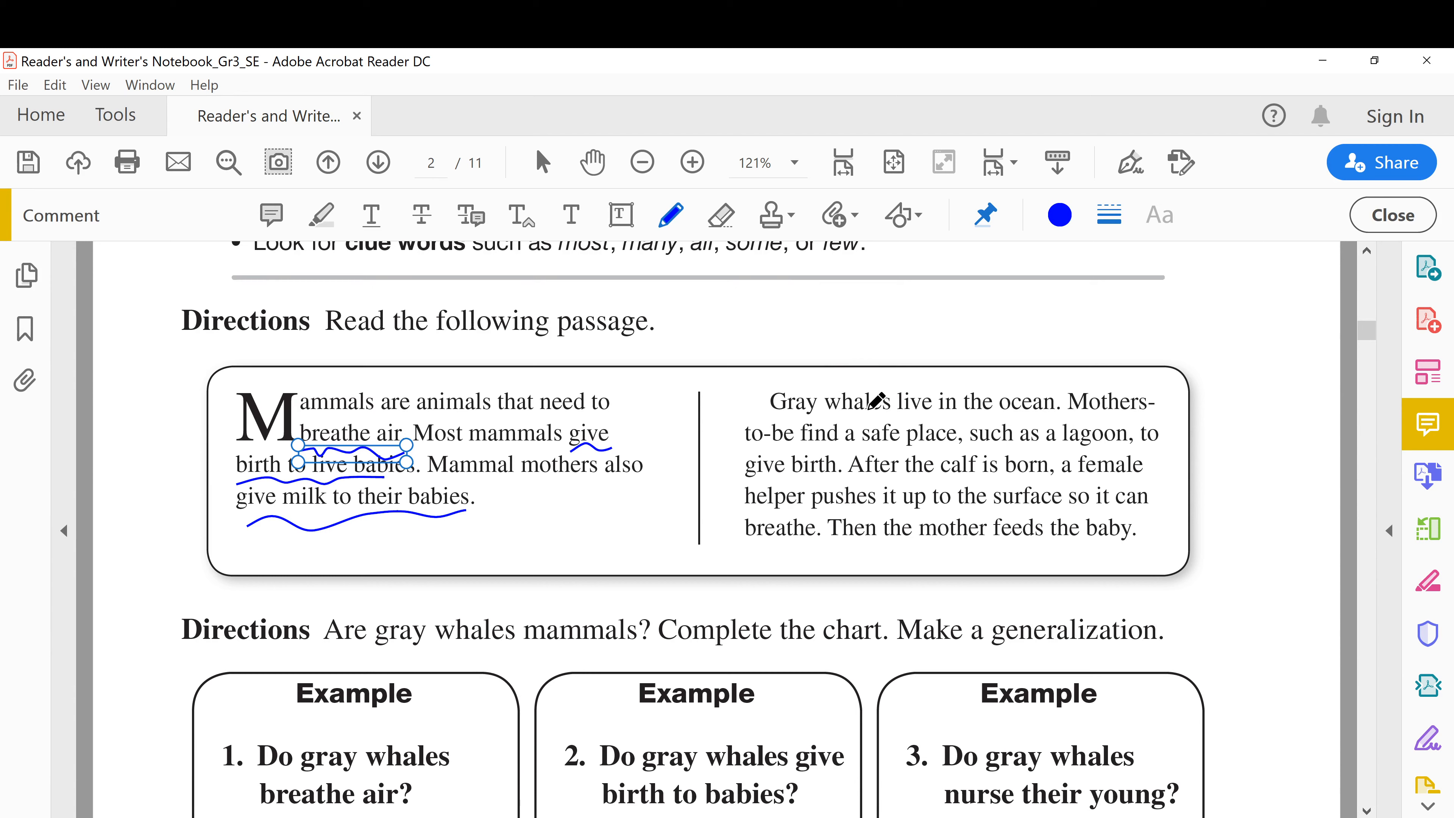
mouse_move(1046, 400)
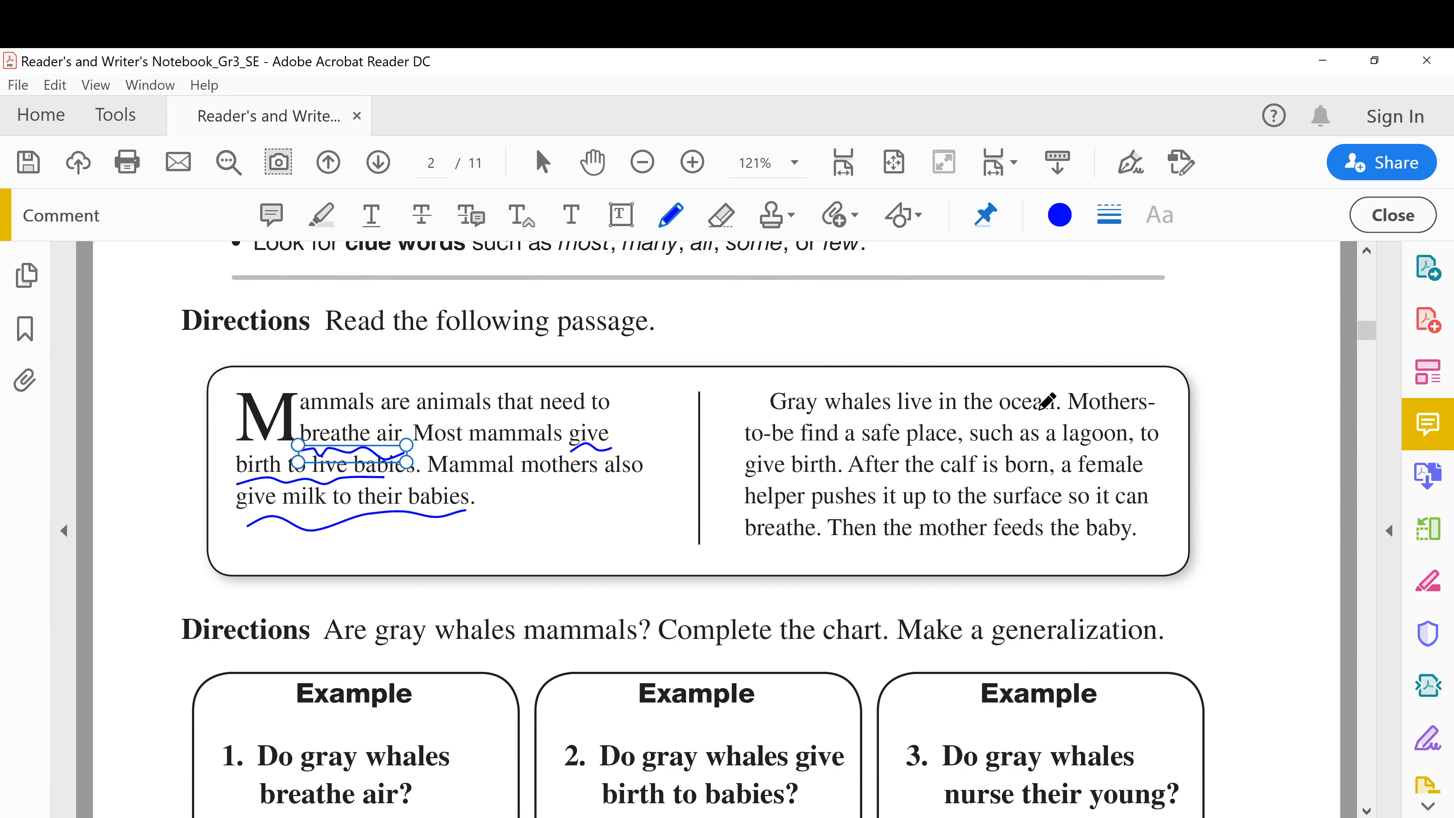
mouse_move(854, 442)
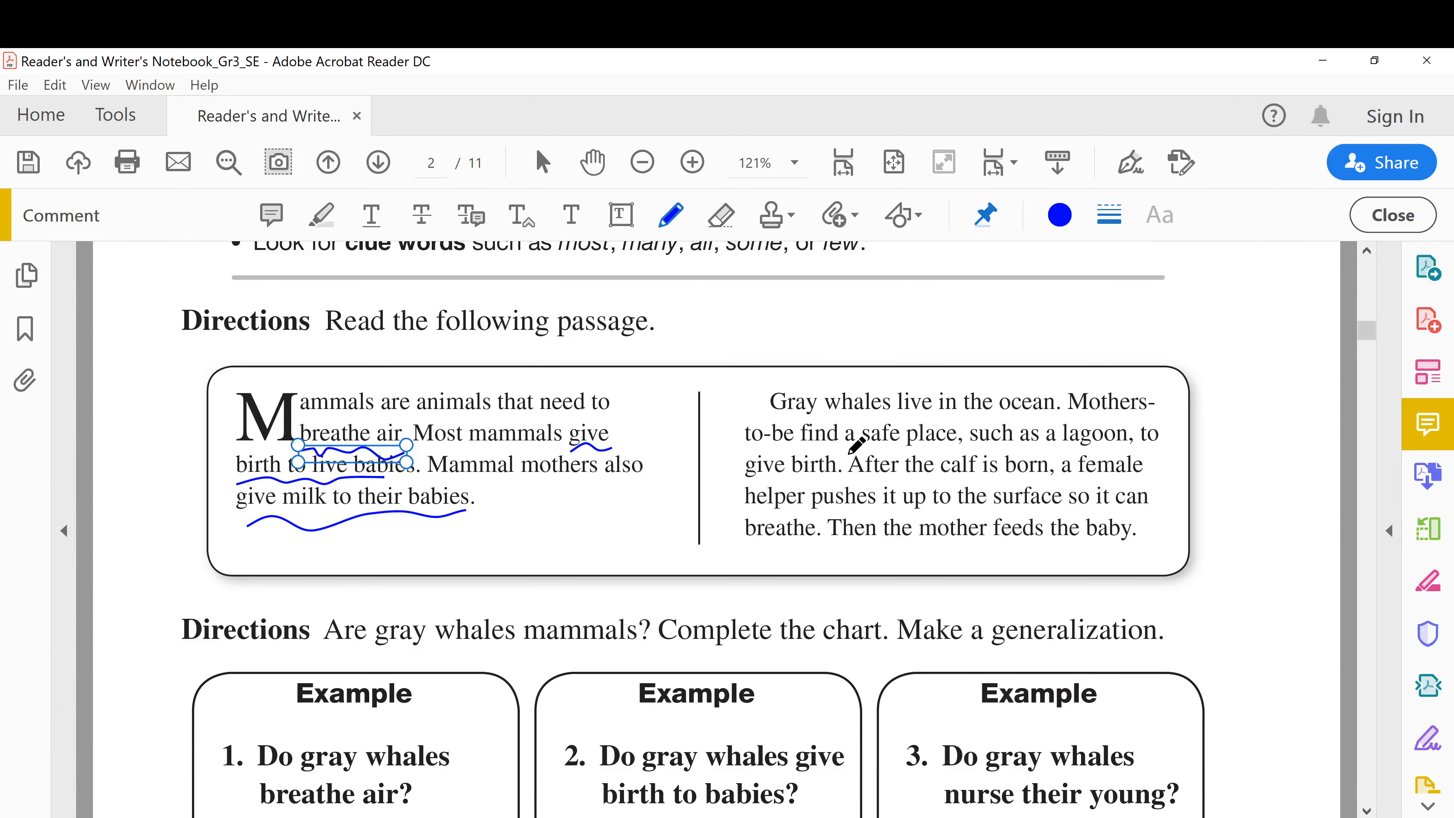
mouse_move(1064, 429)
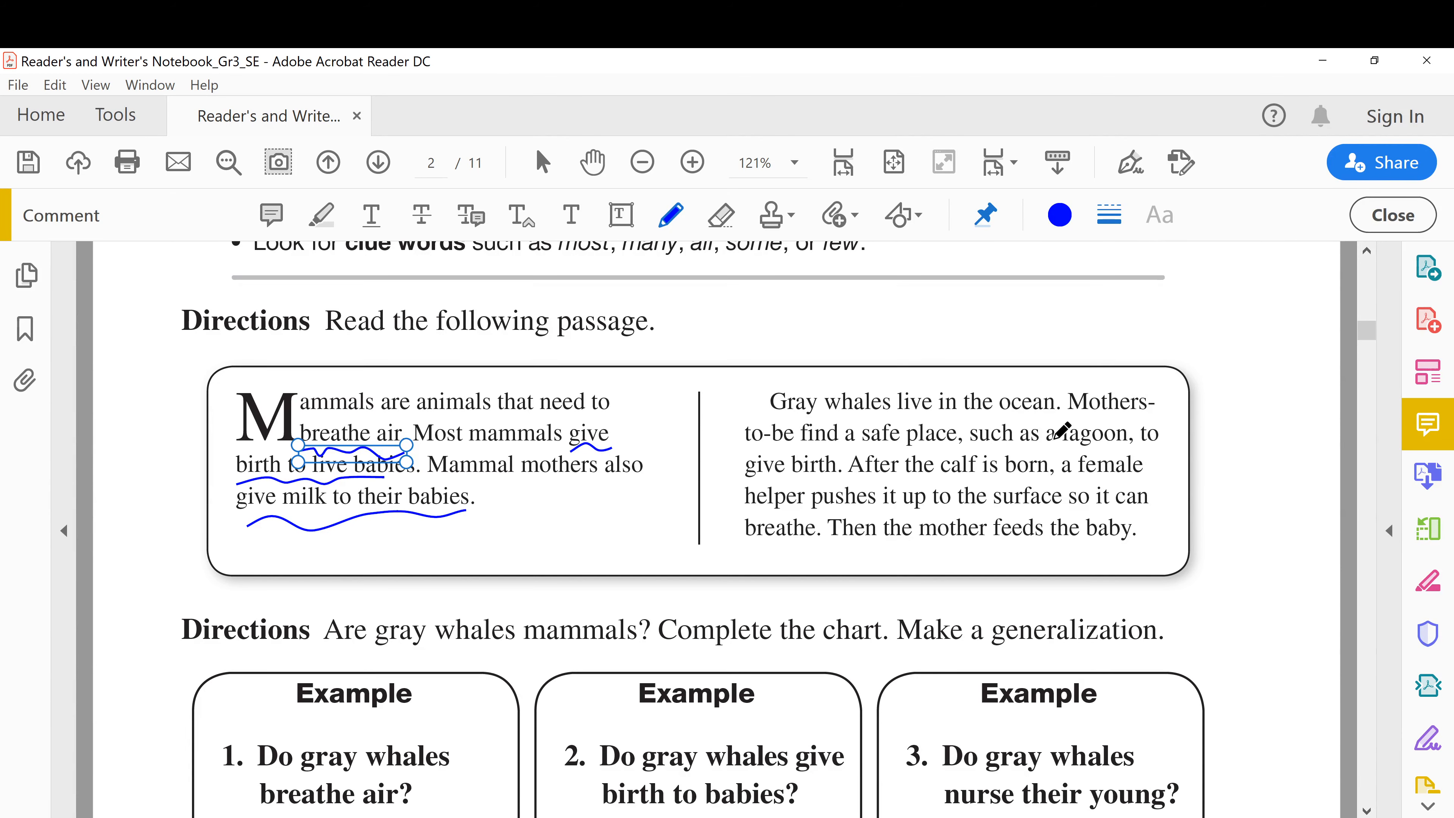
mouse_move(798, 467)
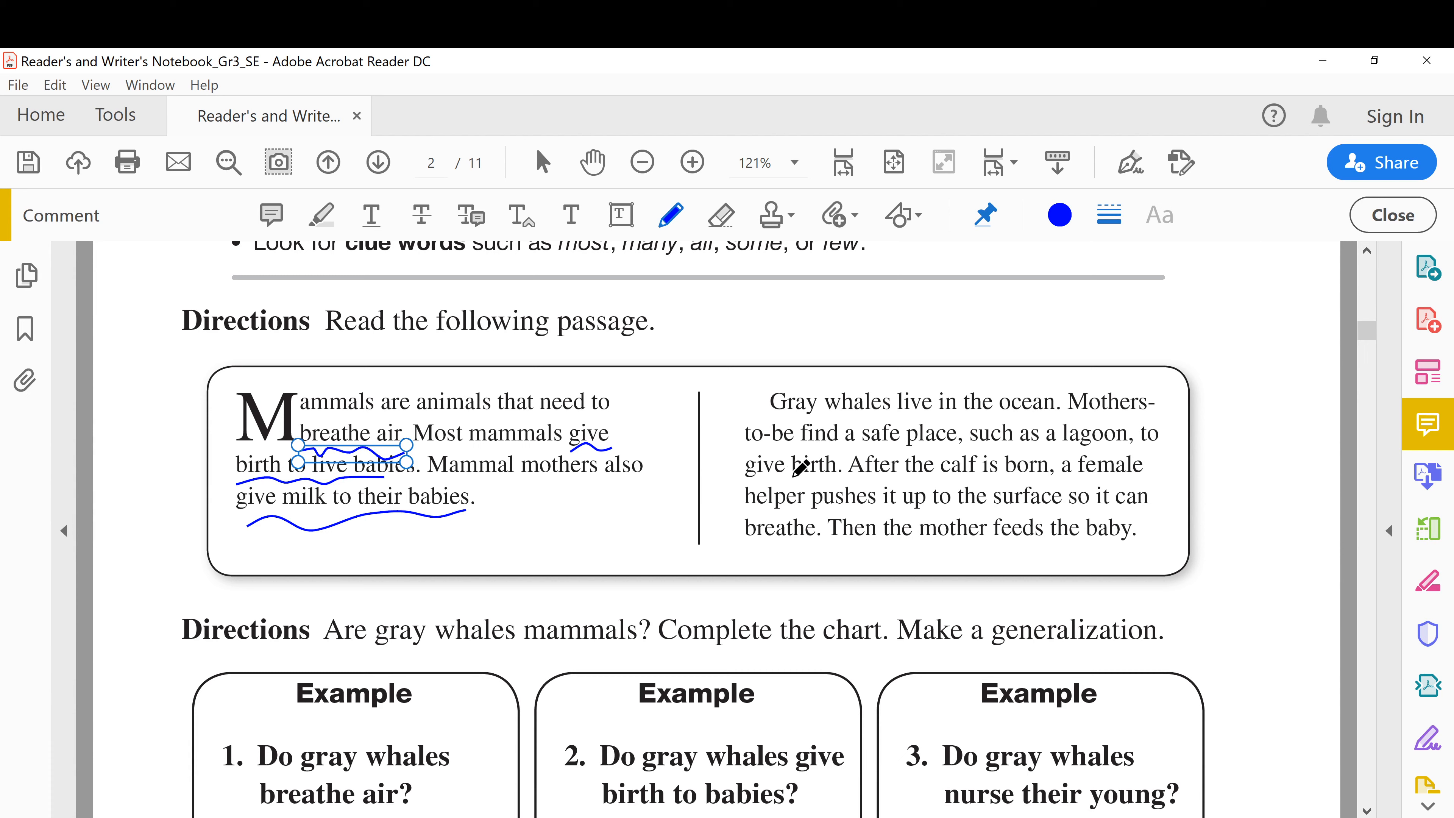
mouse_move(756, 463)
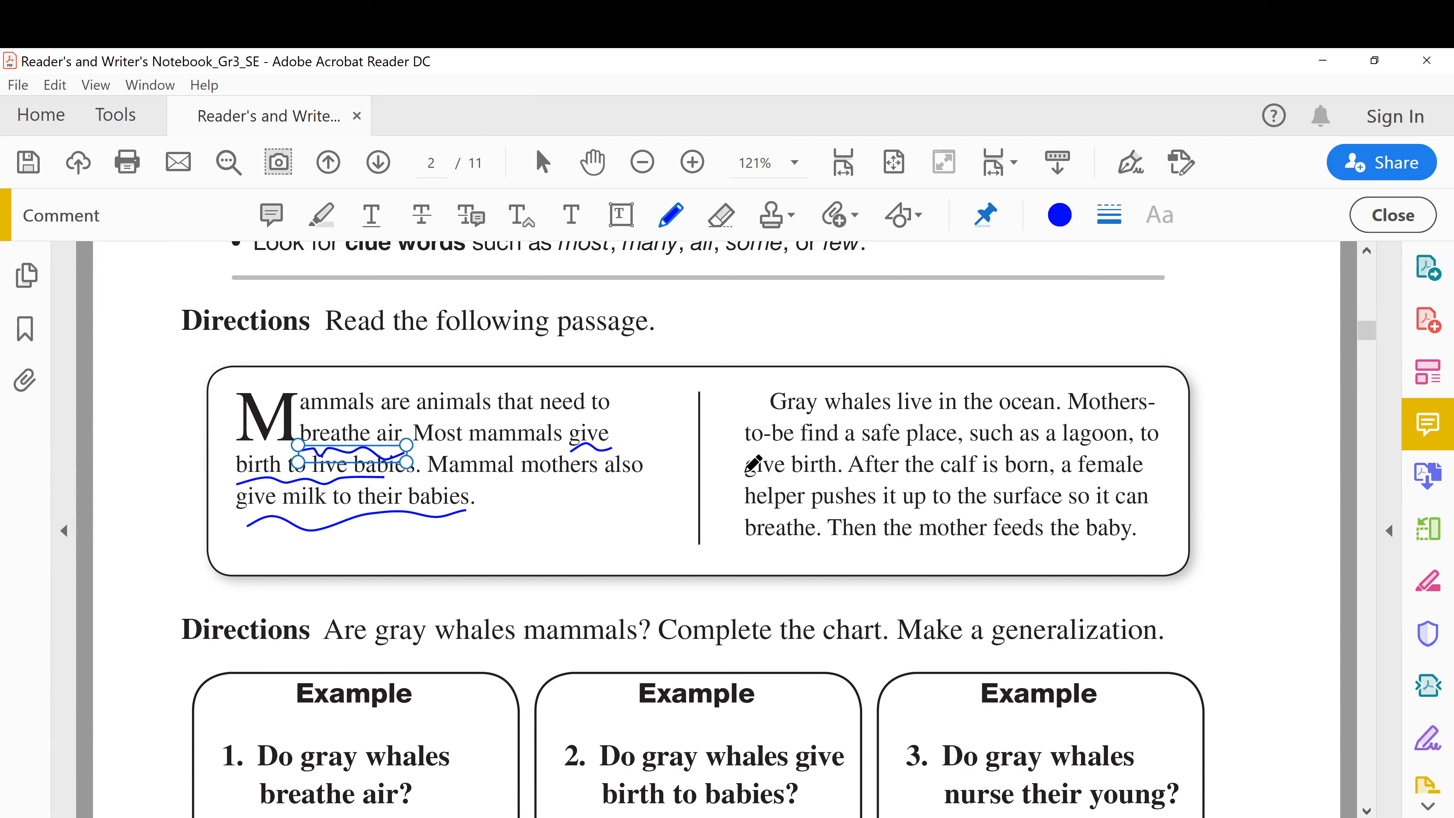
Underline 'Gray whales', 'give birth' and 'feeds the baby' in the whale paragraph in blue ink
left_click_drag(749, 475, 828, 475)
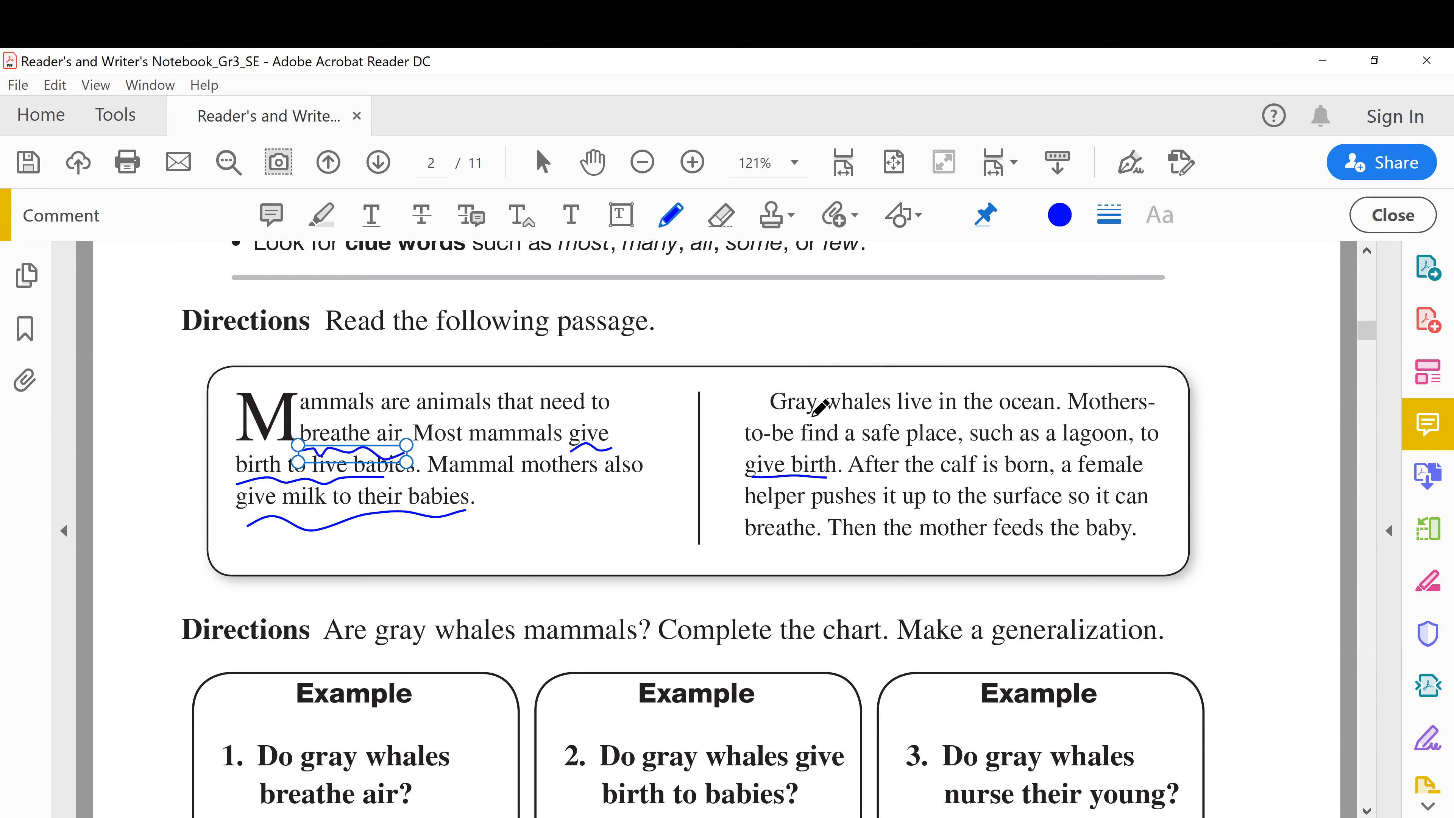
left_click_drag(794, 414, 880, 406)
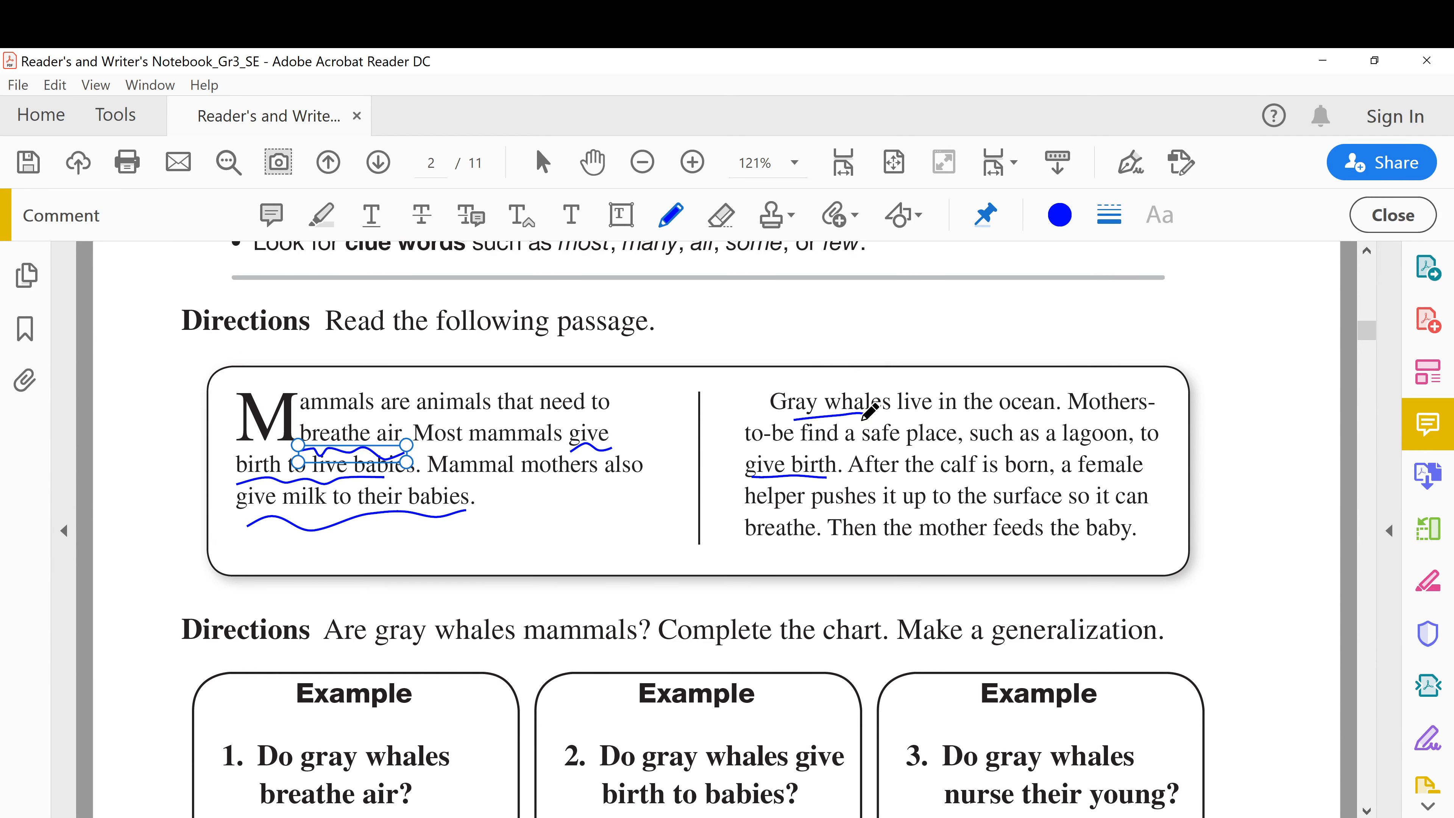
mouse_move(828, 454)
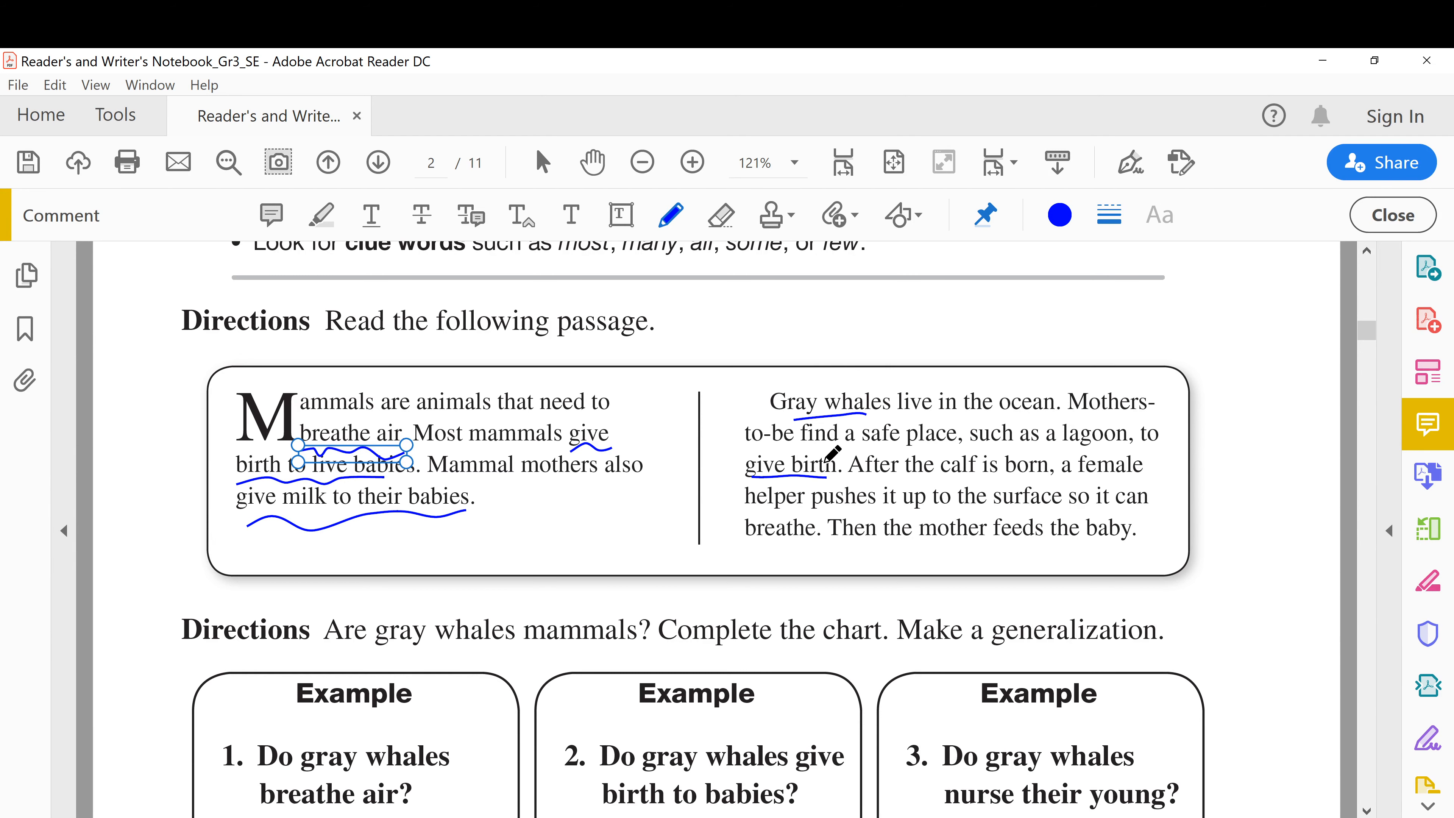
mouse_move(1006, 464)
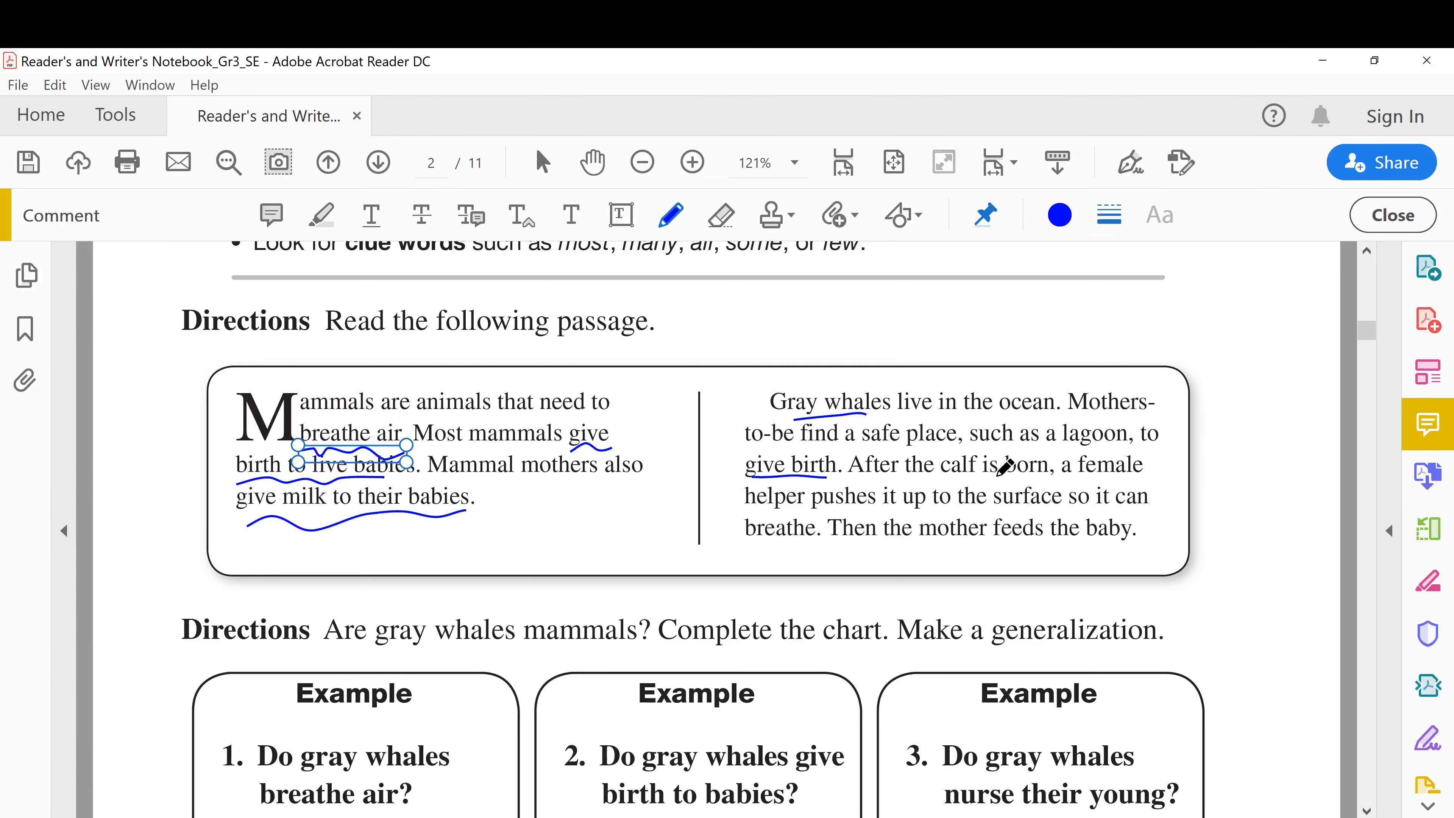
mouse_move(1094, 462)
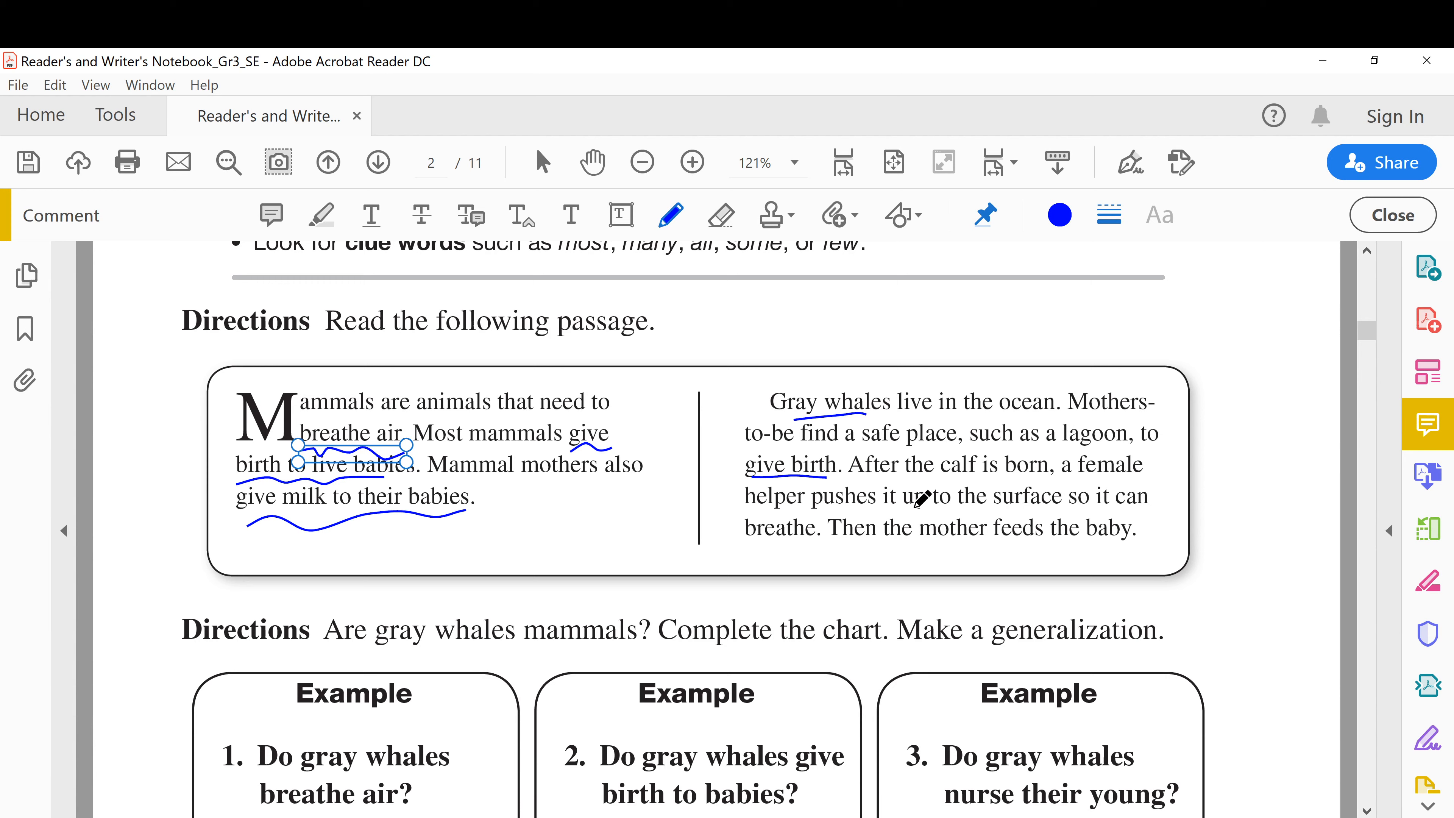
mouse_move(1085, 499)
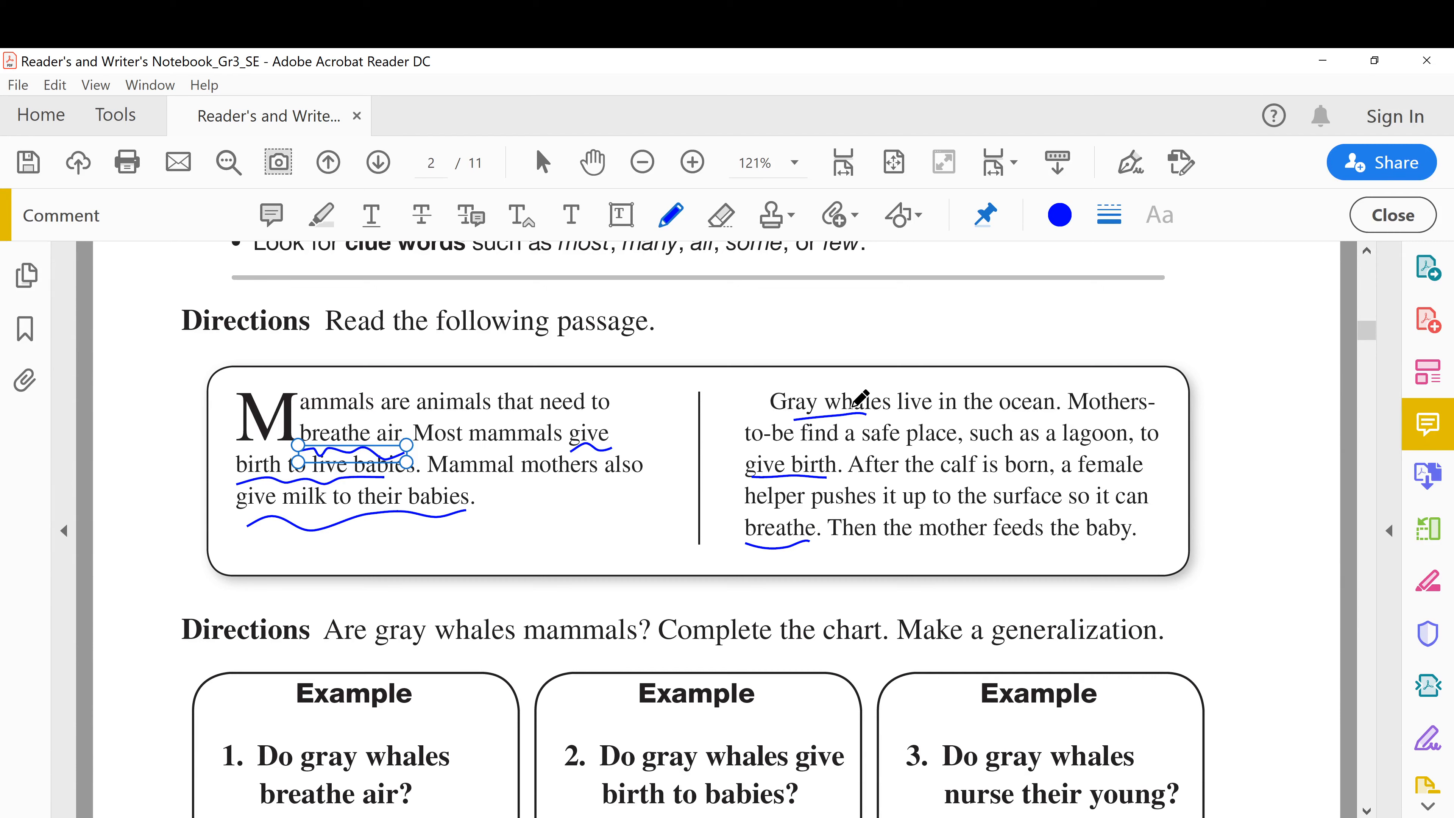
left_click_drag(987, 536, 1034, 534)
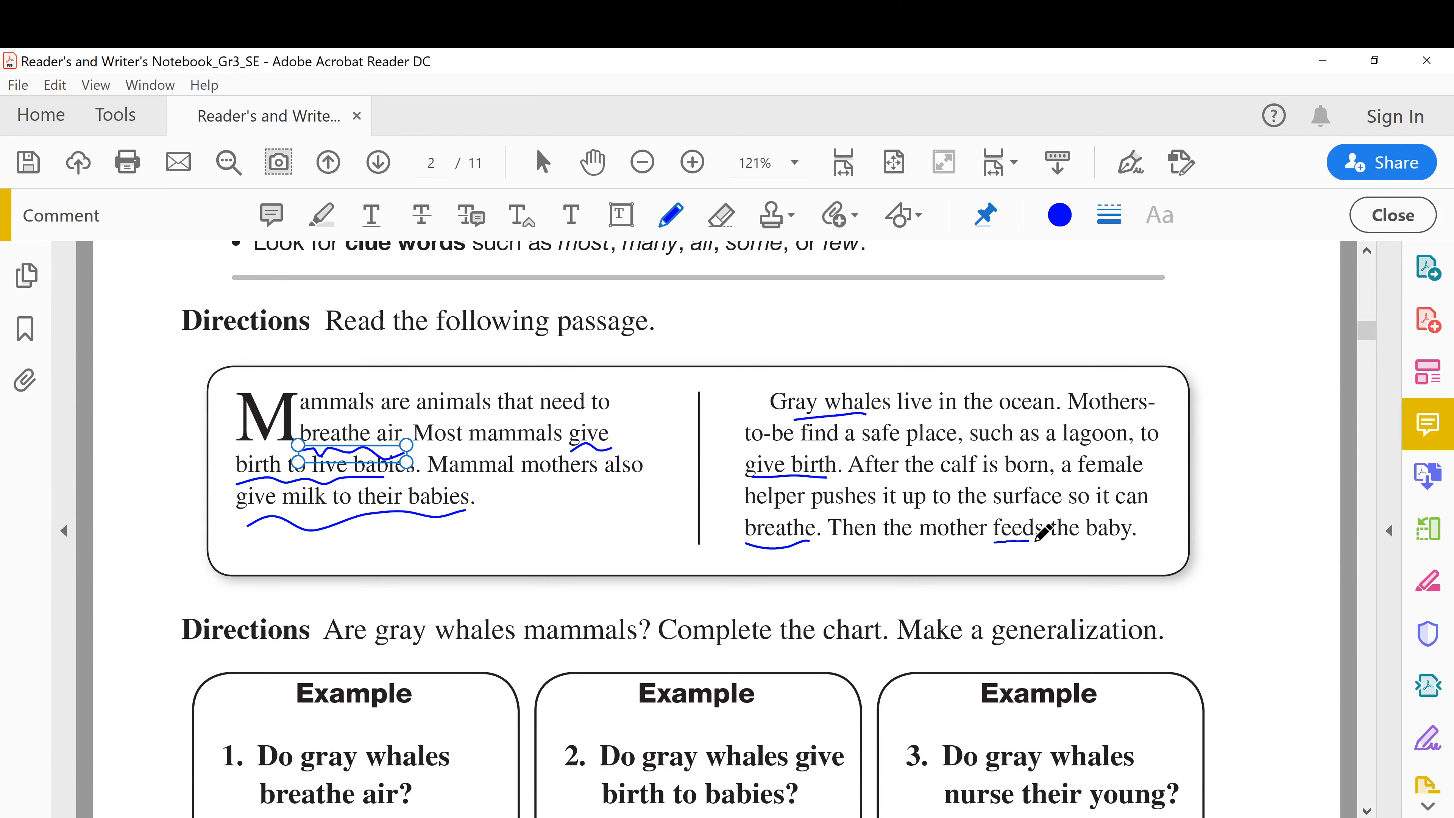
left_click_drag(990, 536, 1123, 536)
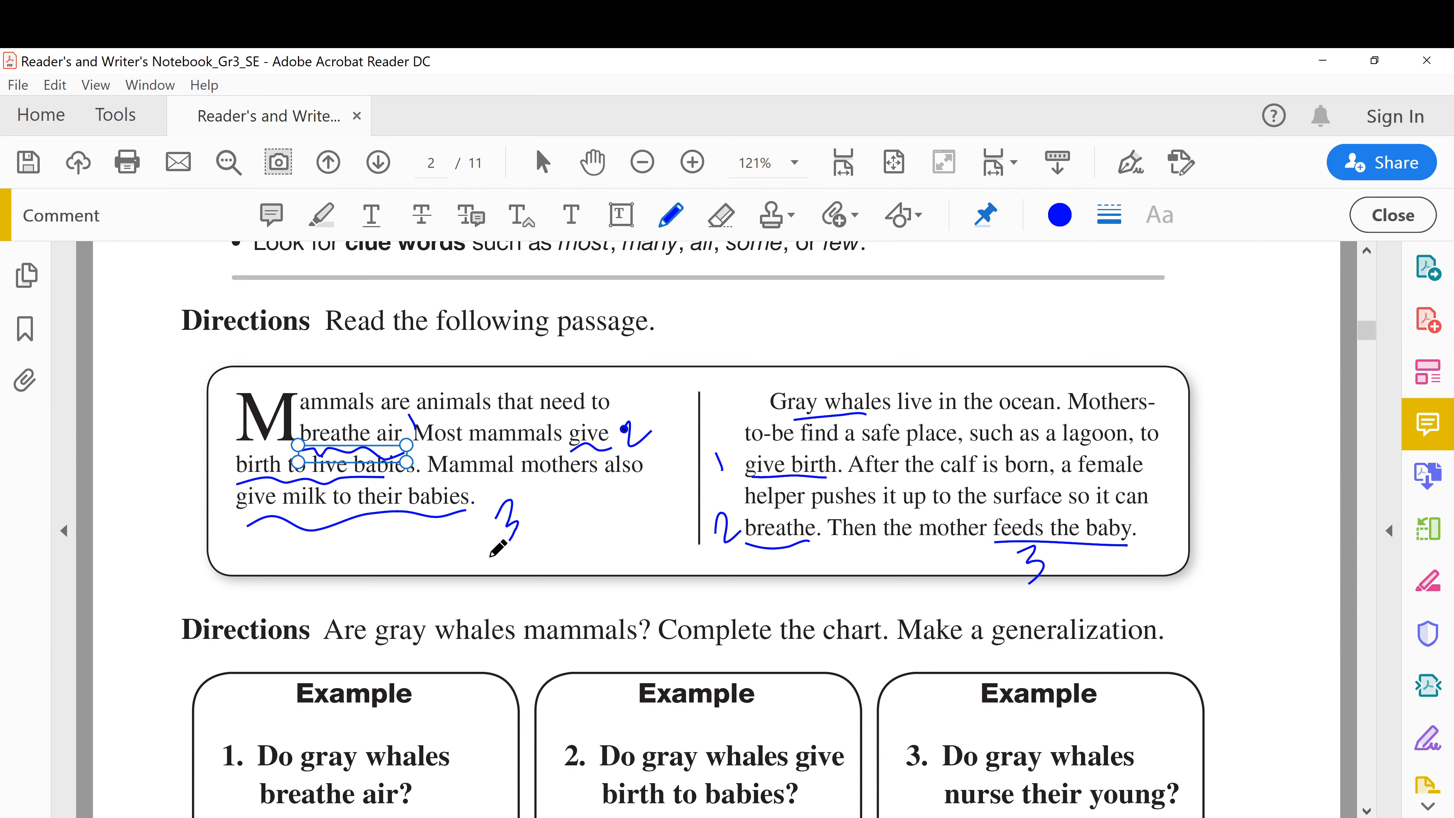
mouse_move(332, 331)
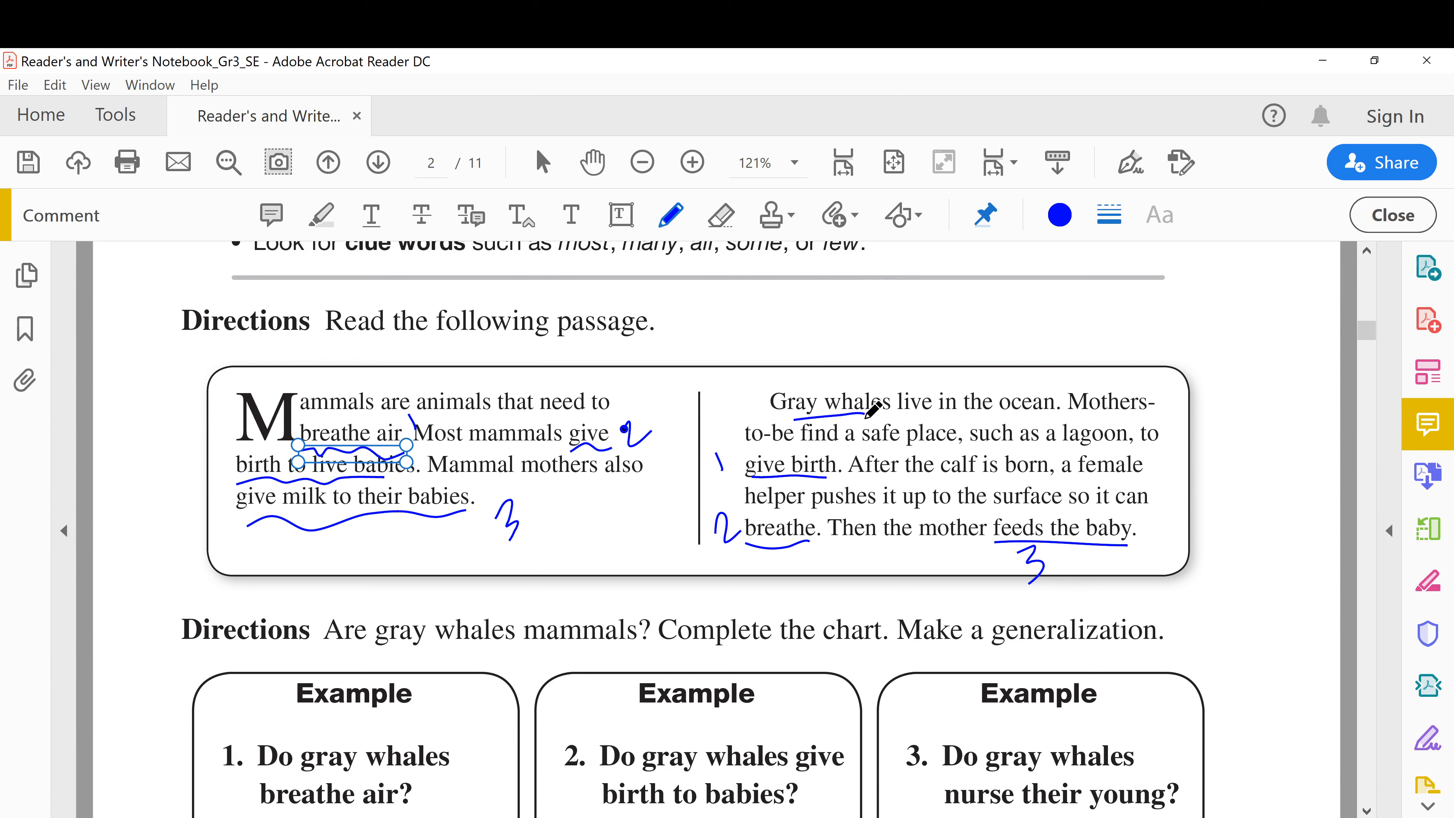
mouse_move(879, 397)
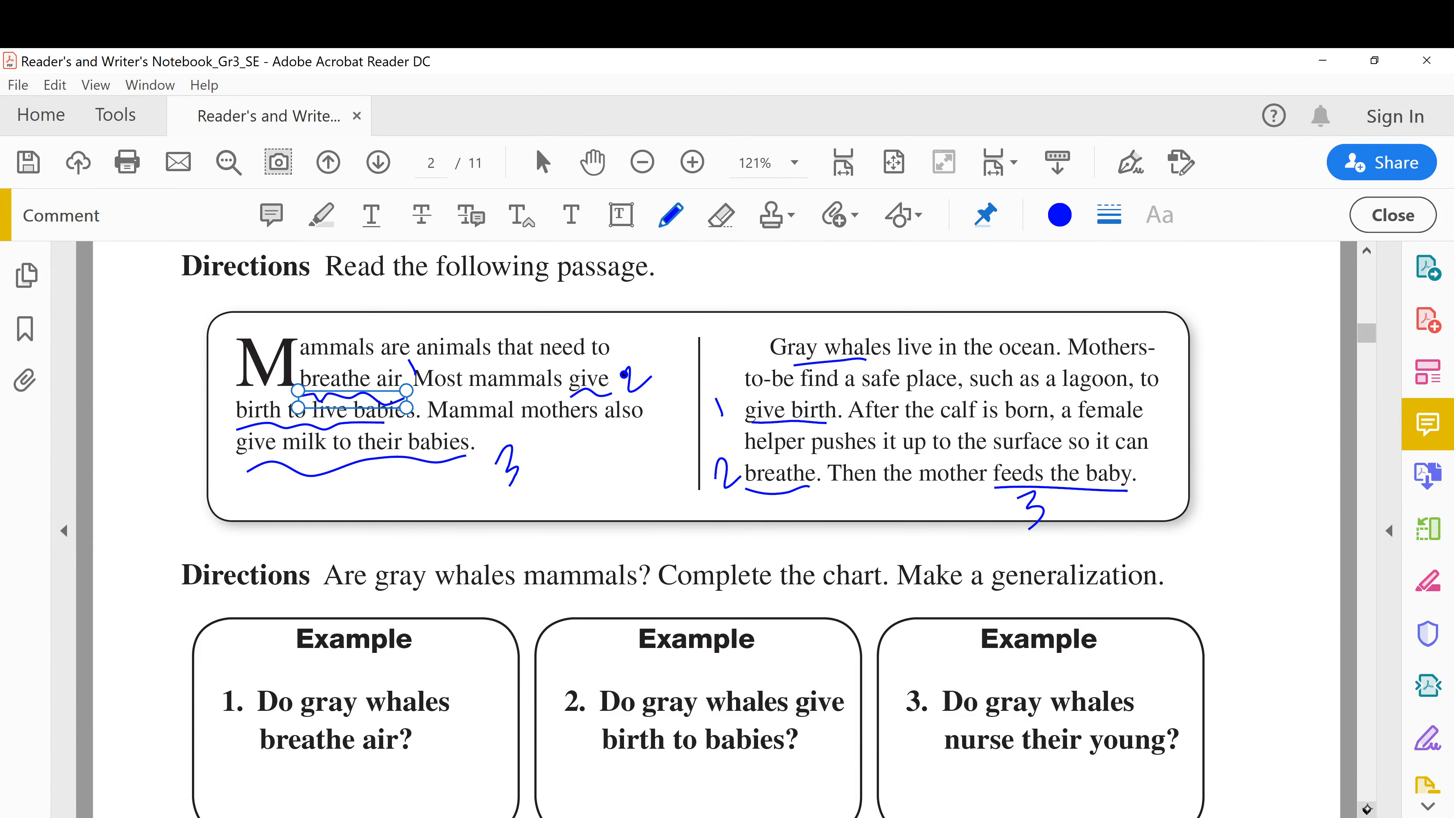
Circle 'gray whales' and underline 'mammals' in the directions question, then bring the chart into view
scroll("down", 3)
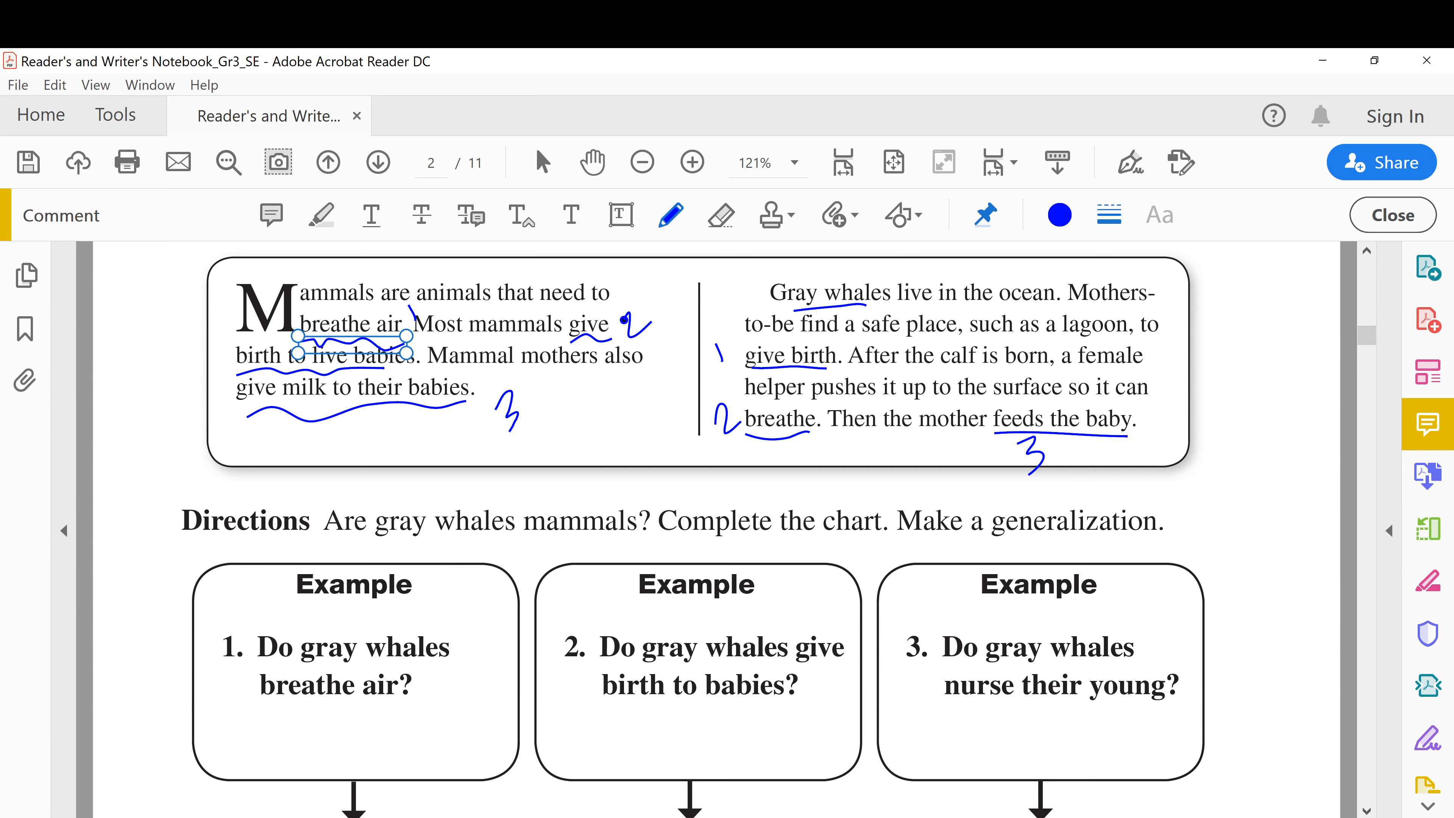
left_click_drag(371, 540, 491, 538)
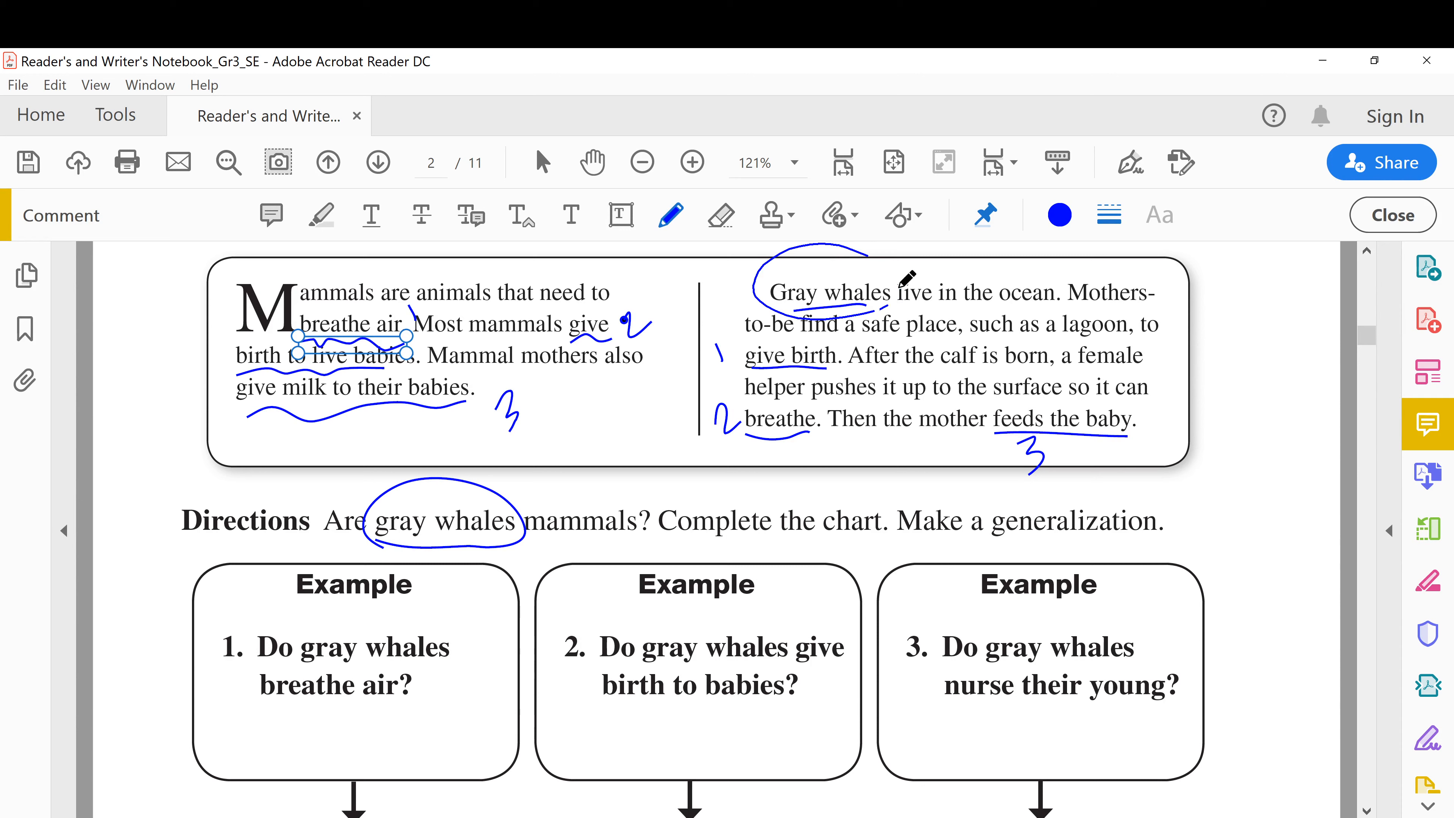
left_click_drag(537, 547, 639, 515)
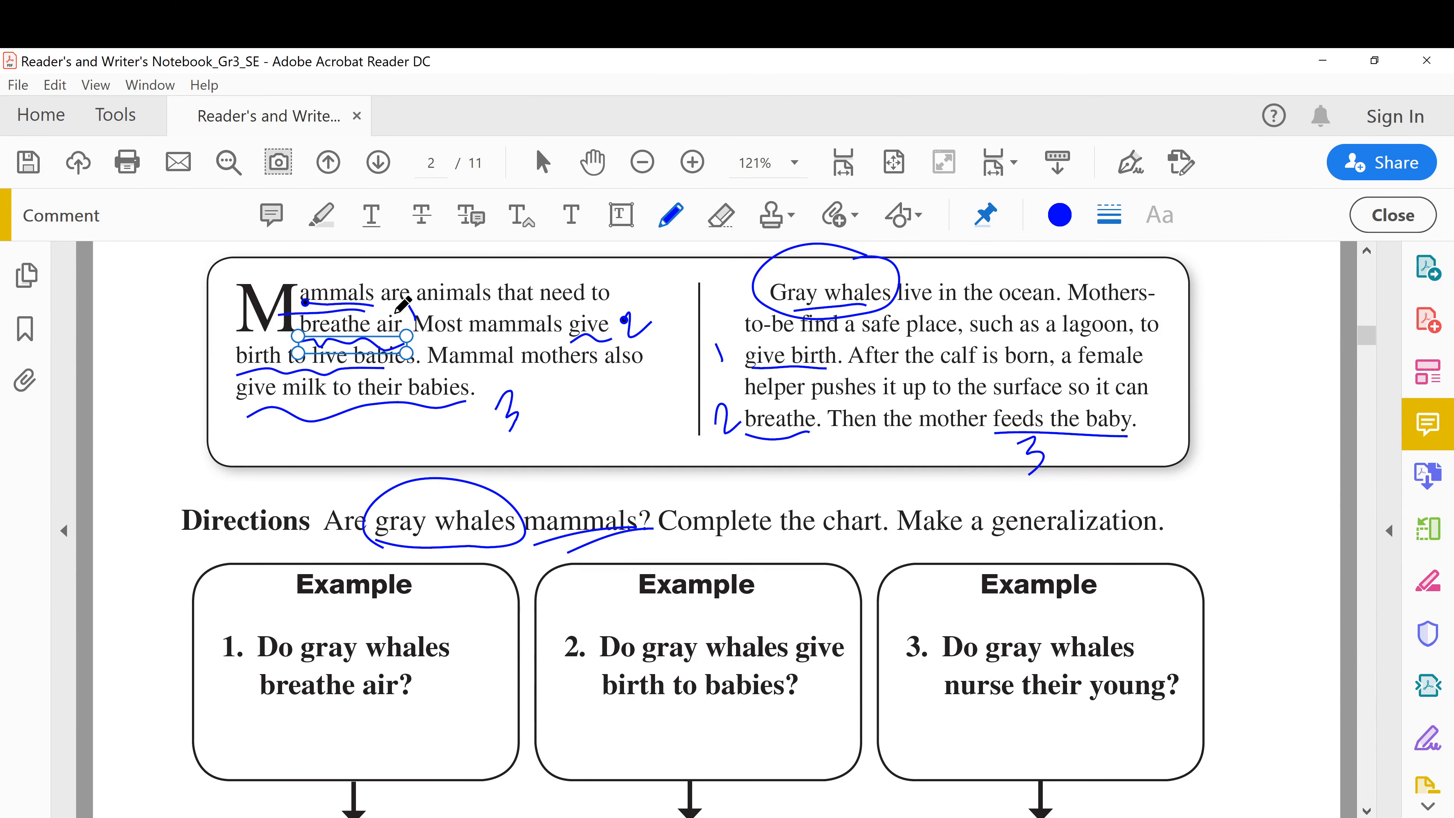
mouse_move(1124, 521)
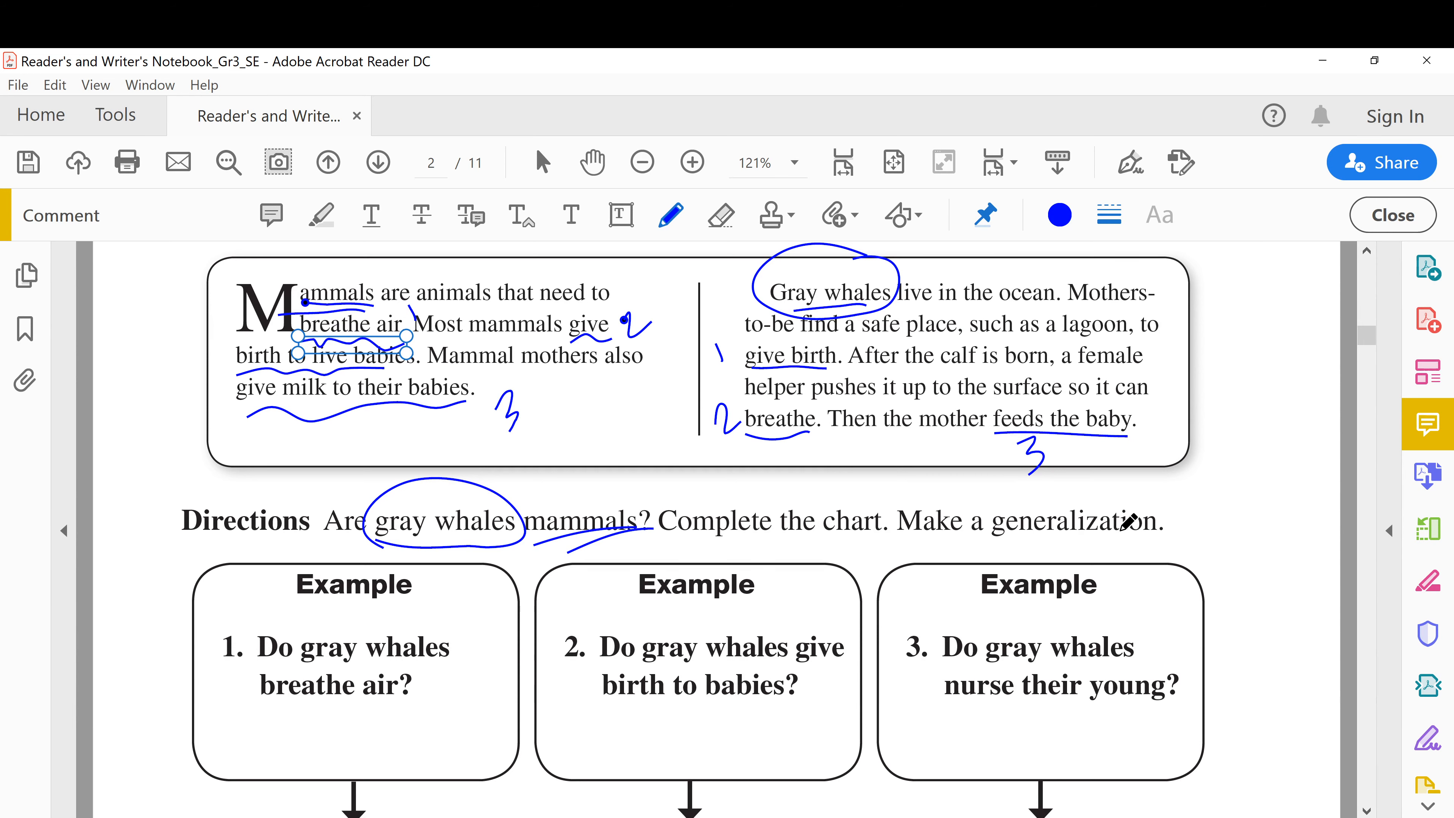
mouse_move(1075, 649)
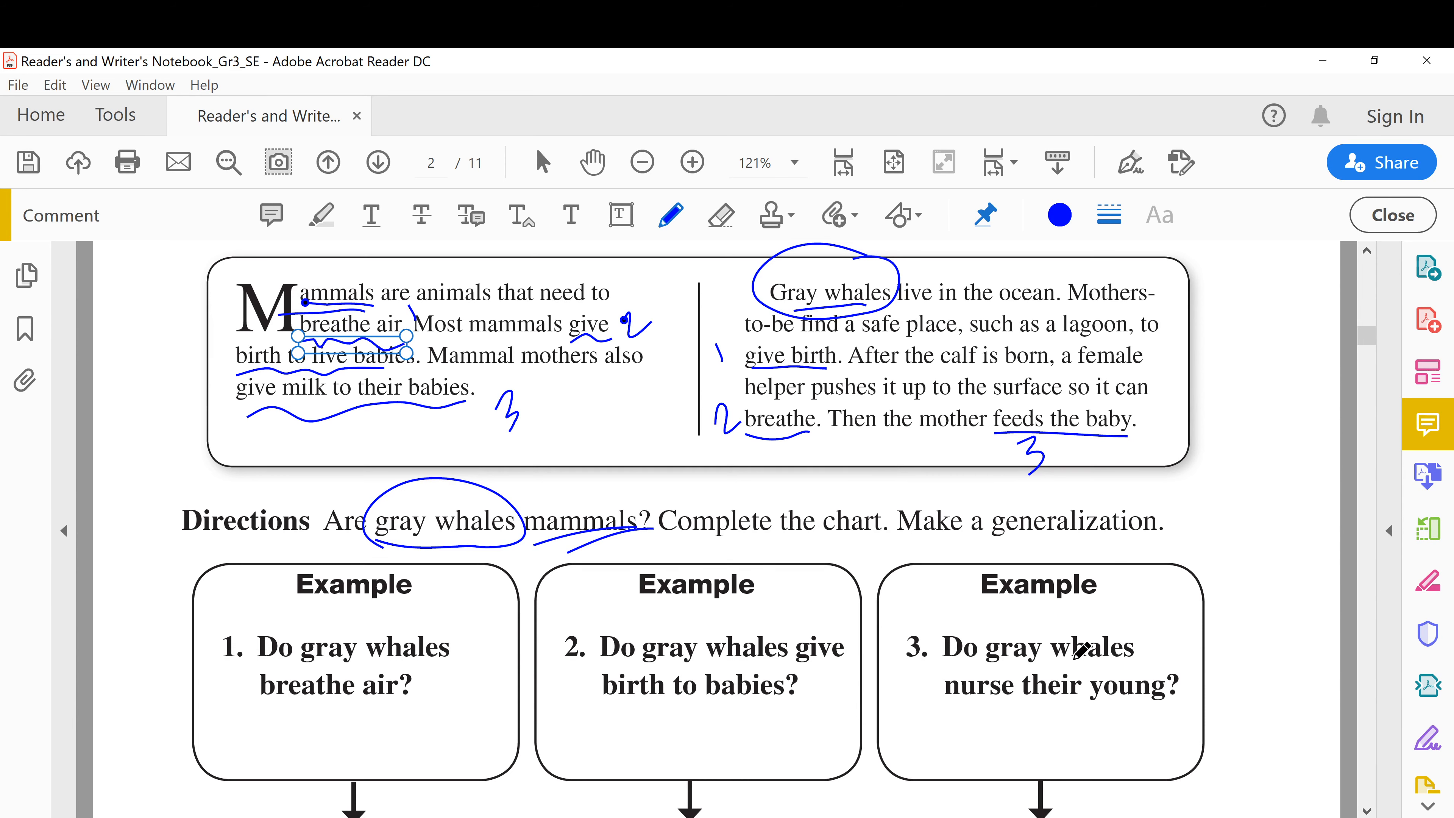
scroll("down", 3)
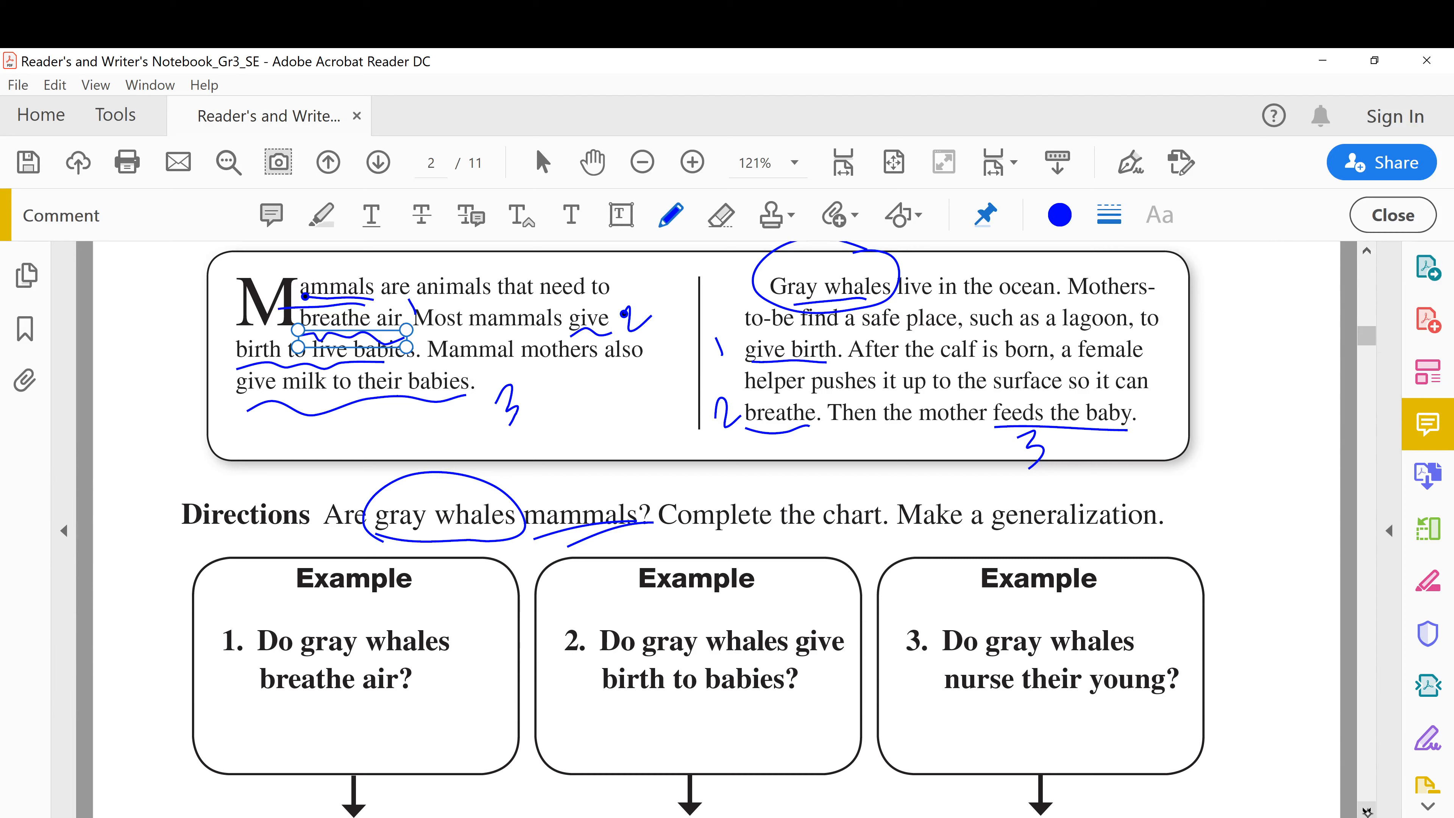
scroll("down", 3)
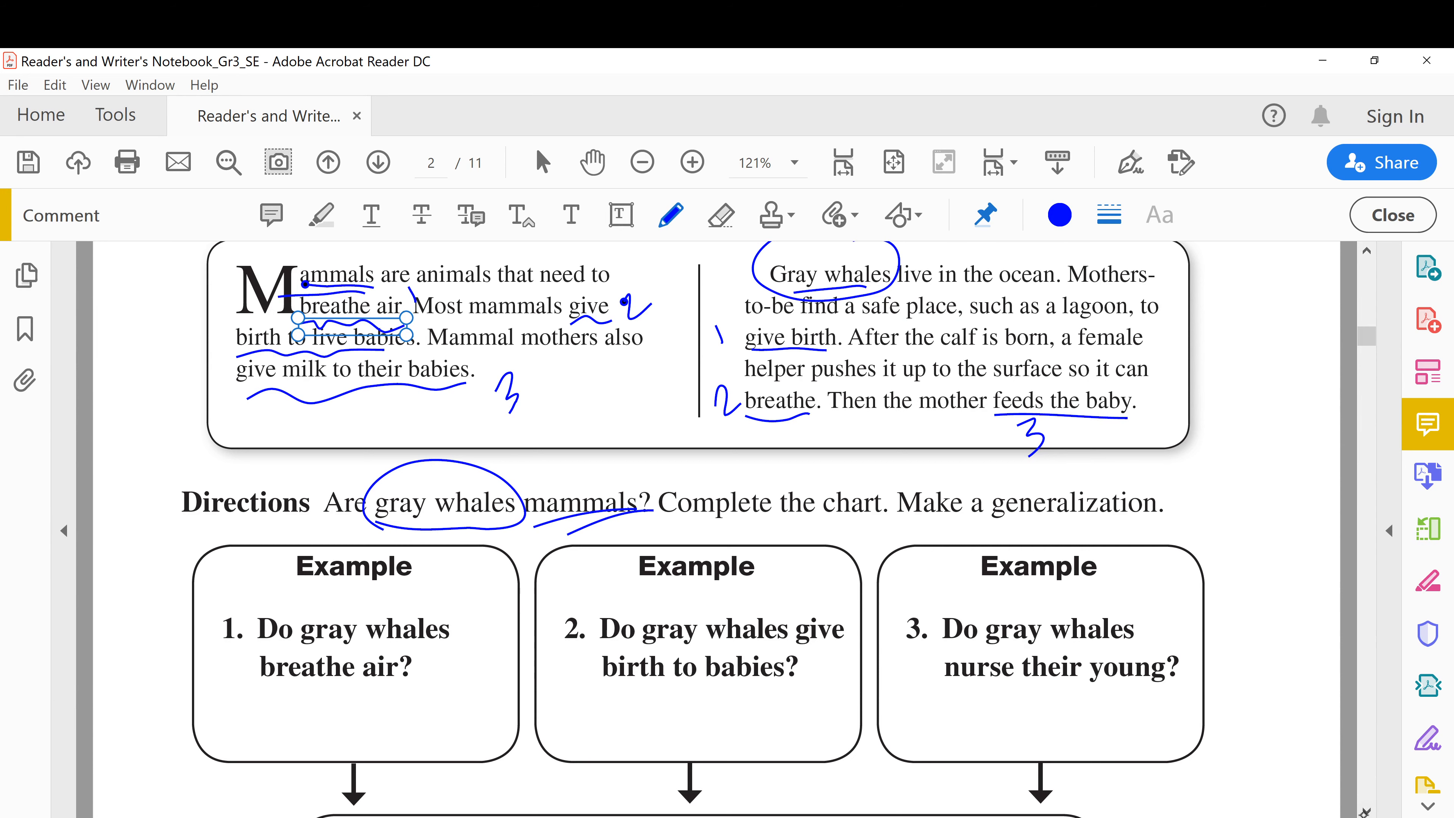
scroll("down", 3)
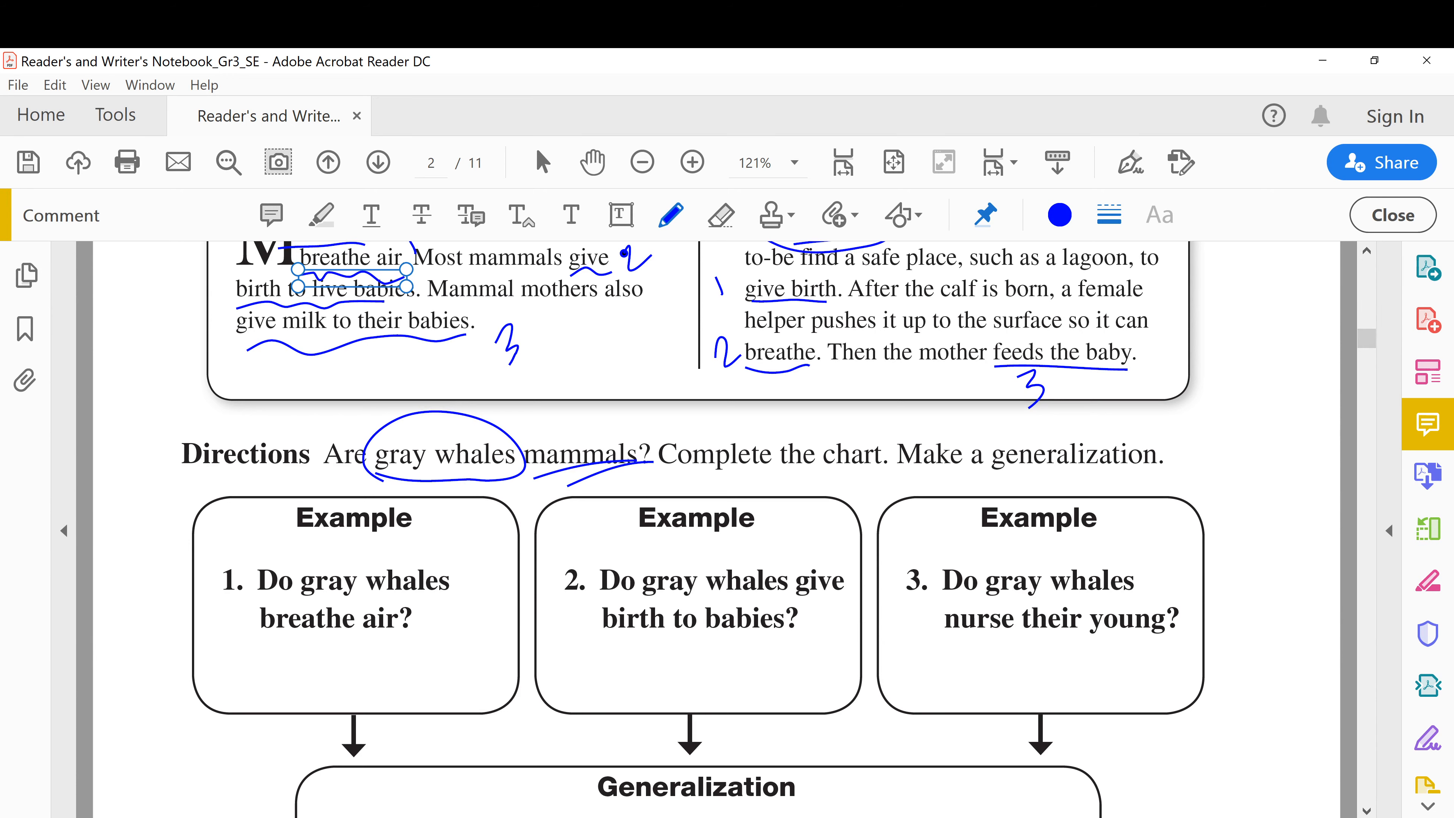
Handwrite 'Yes' in the Example boxes under questions 1 and 3 of the chart
scroll("down", 3)
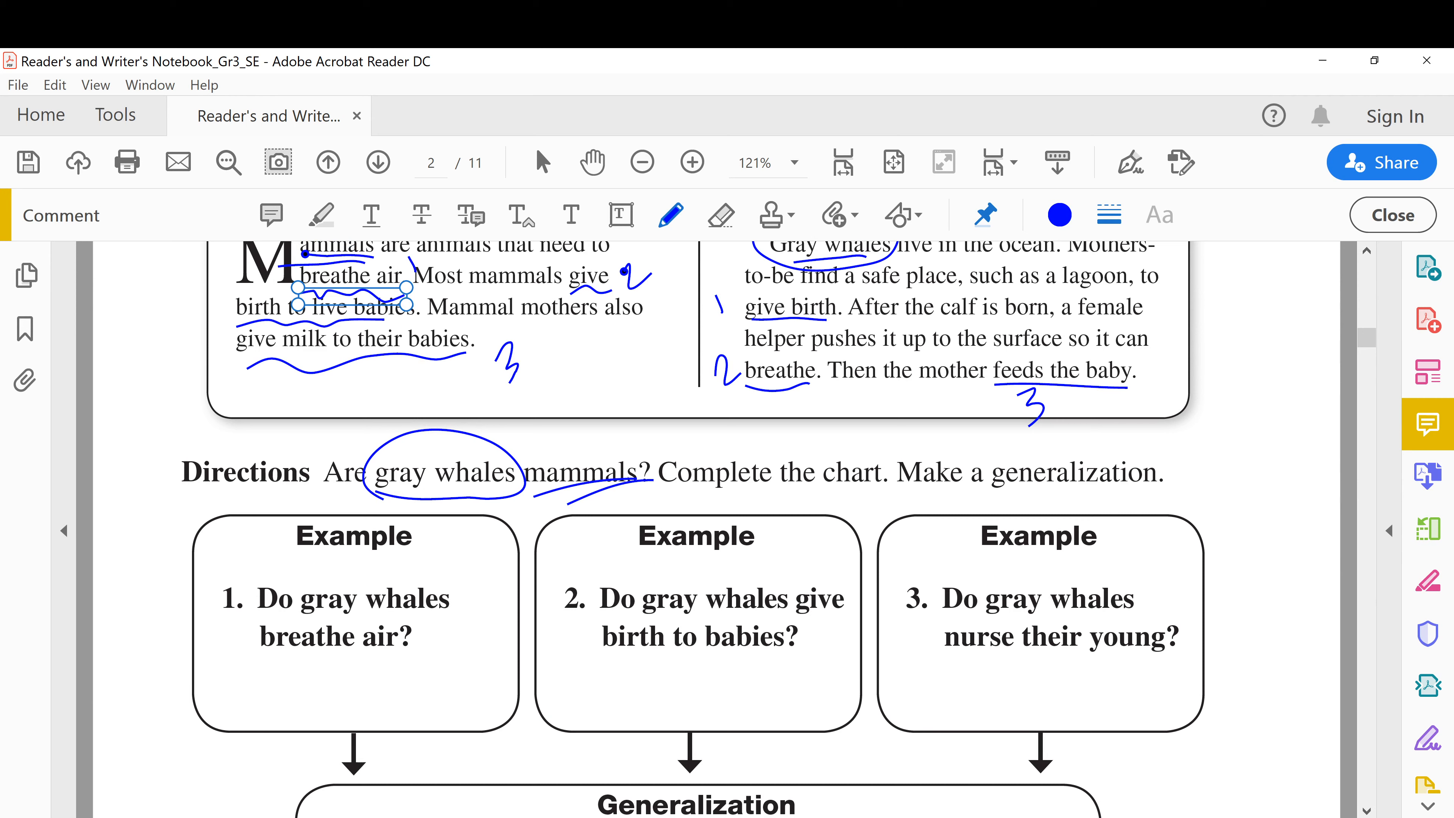
left_click_drag(283, 661, 301, 681)
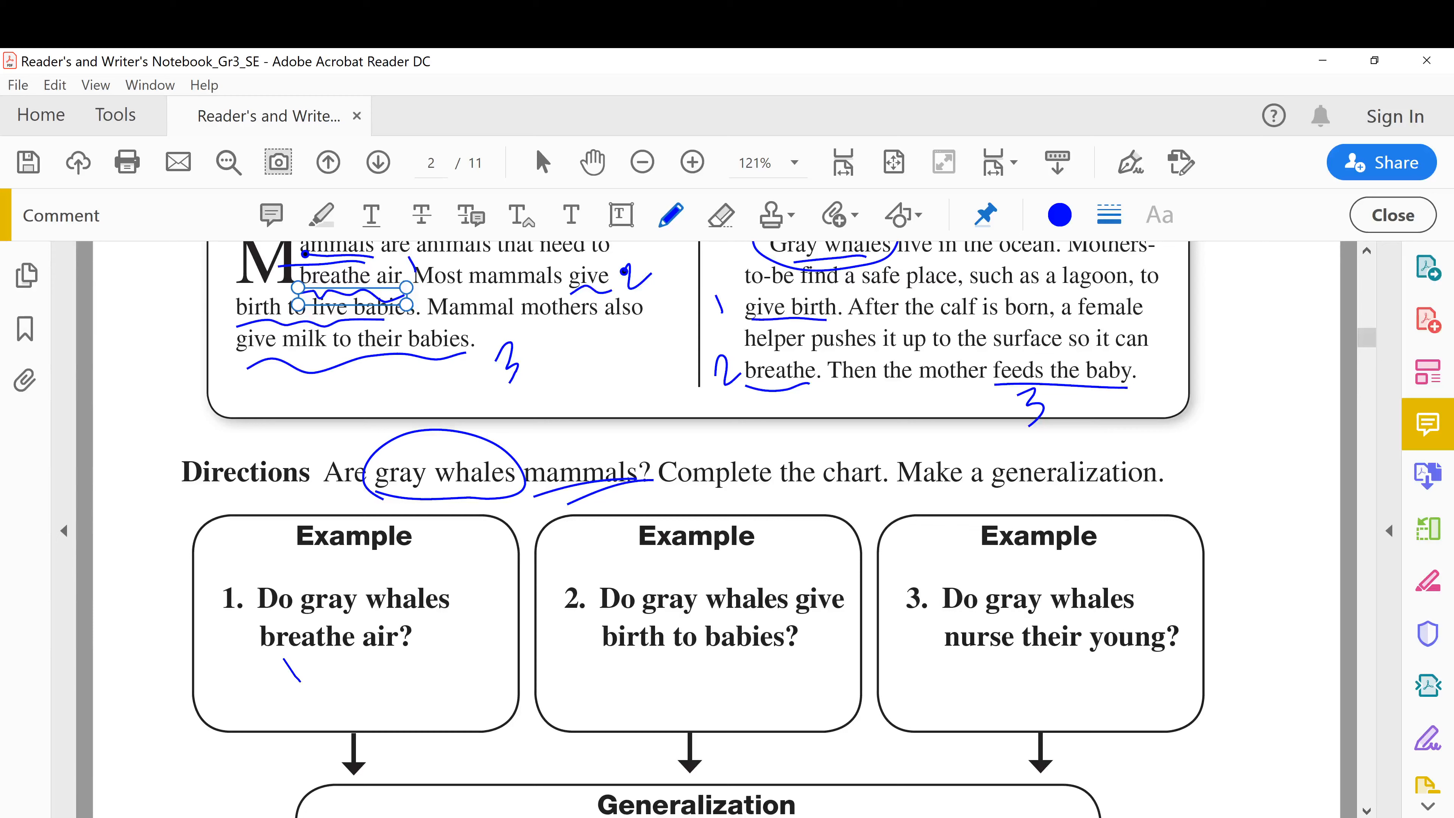
left_click_drag(283, 640, 381, 686)
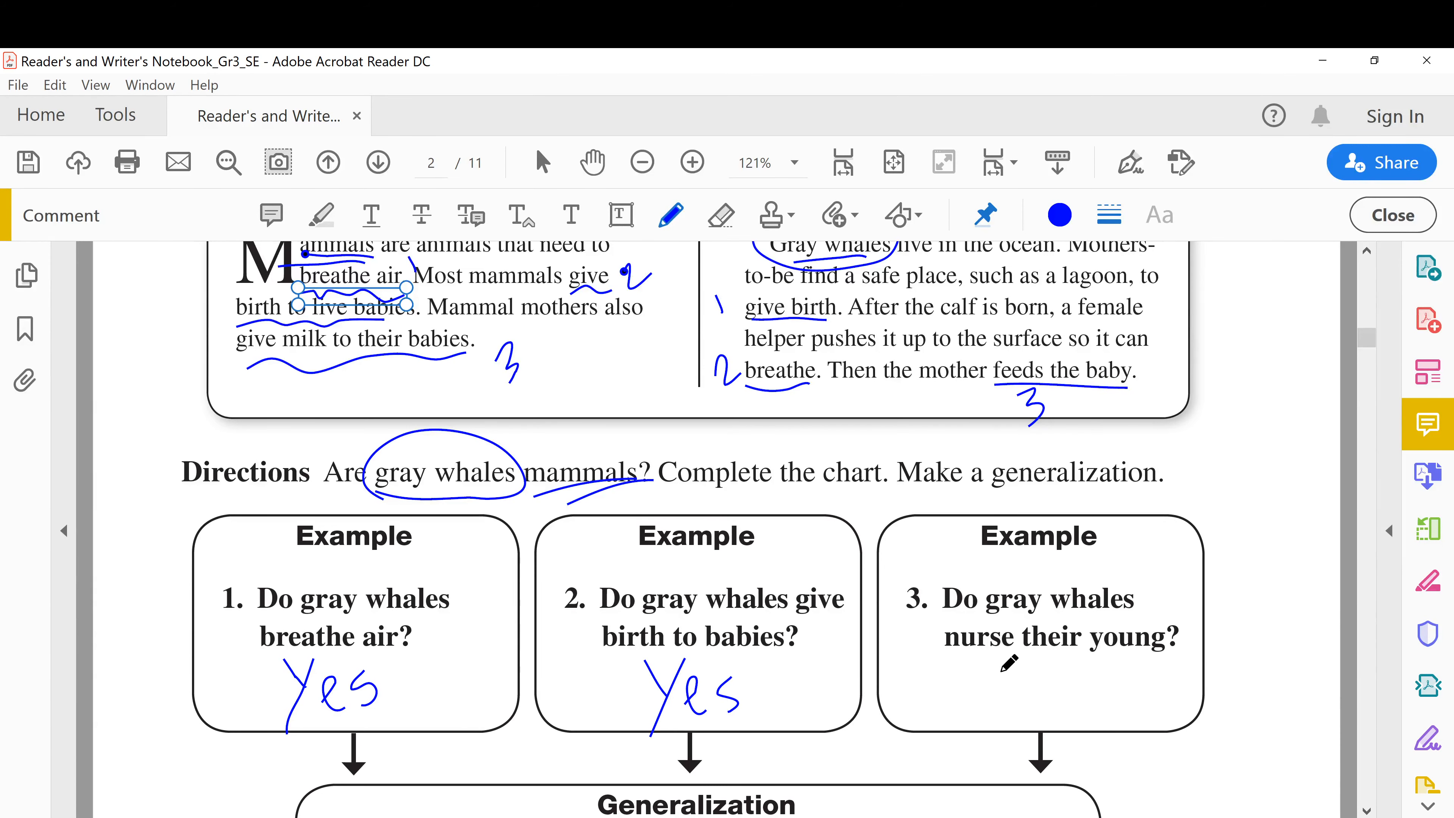
left_click_drag(1020, 658, 1034, 714)
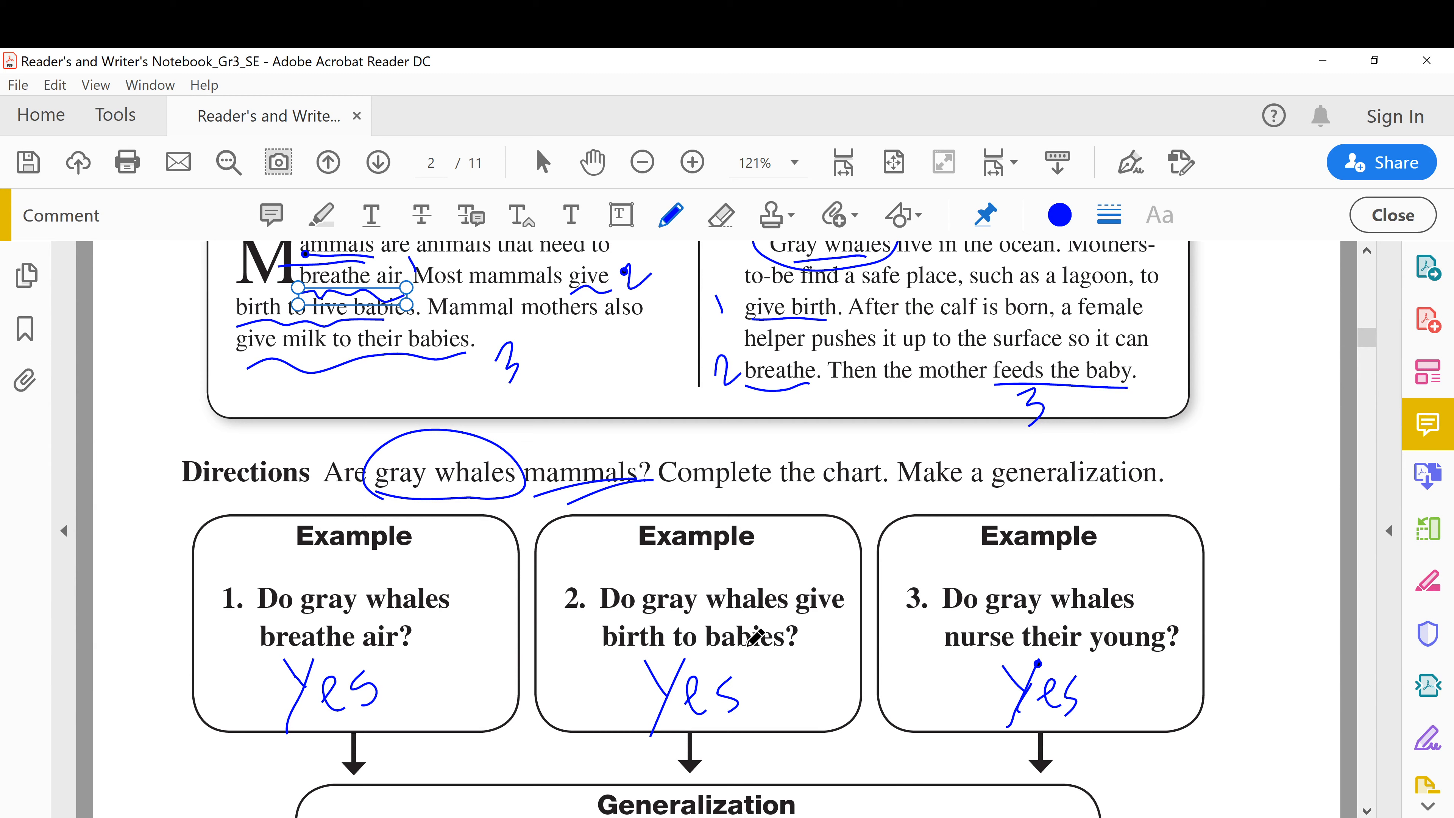
scroll("down", 3)
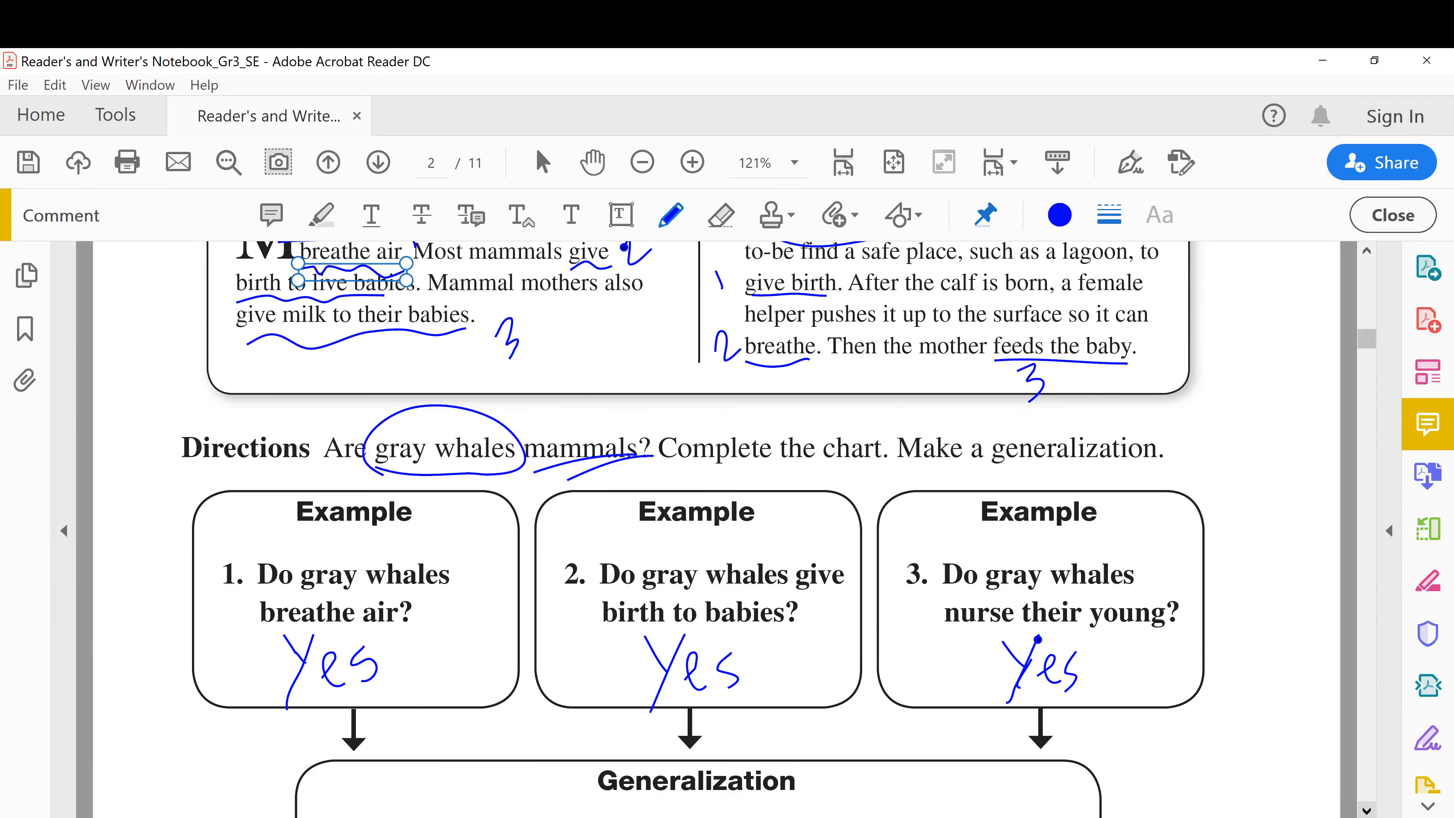
Handwrite 'mammals' on the Generalization blank so it reads 'Gray whales are mammals'
scroll("down", 3)
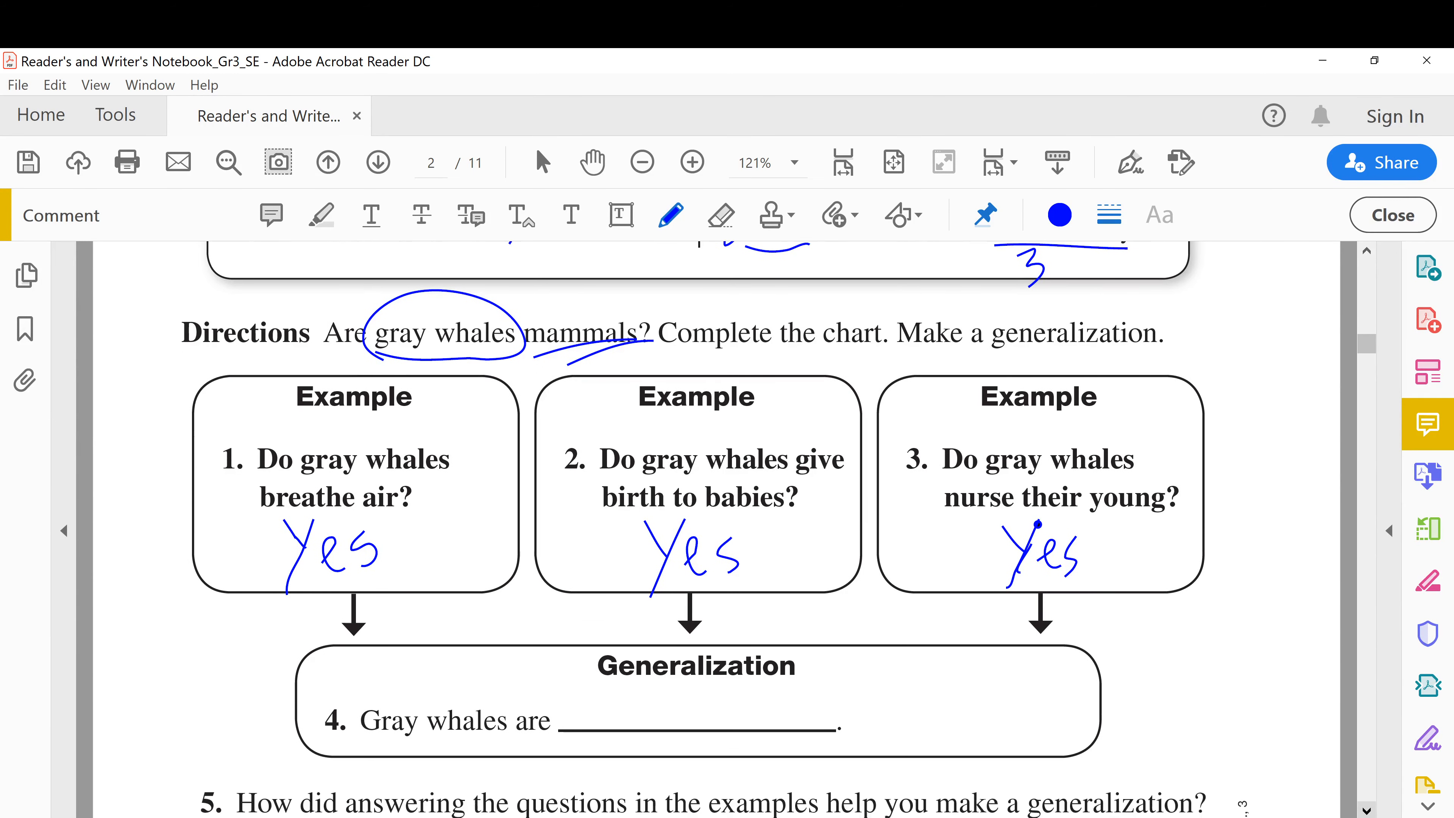
scroll("down", 3)
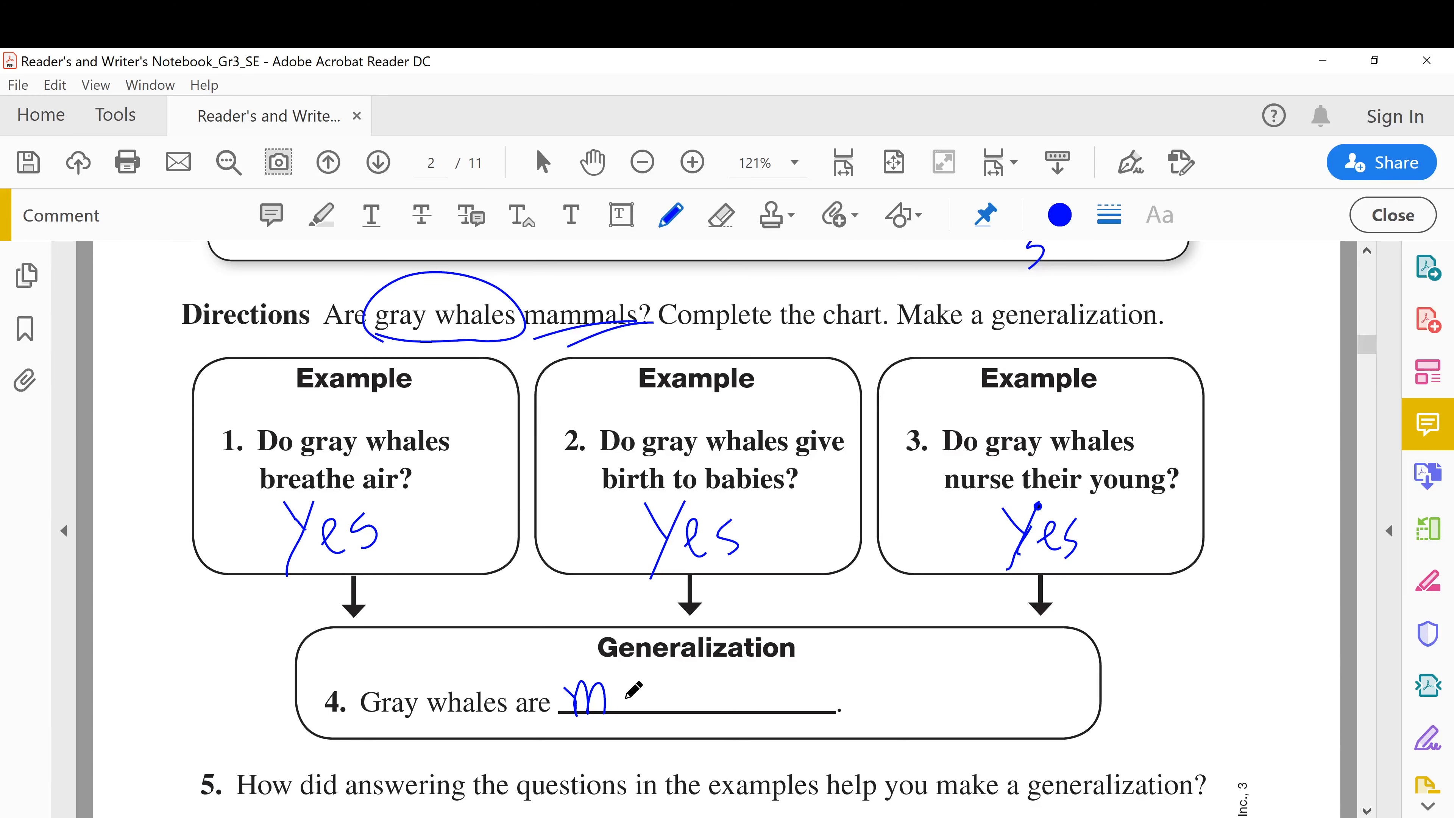
left_click_drag(594, 699, 705, 700)
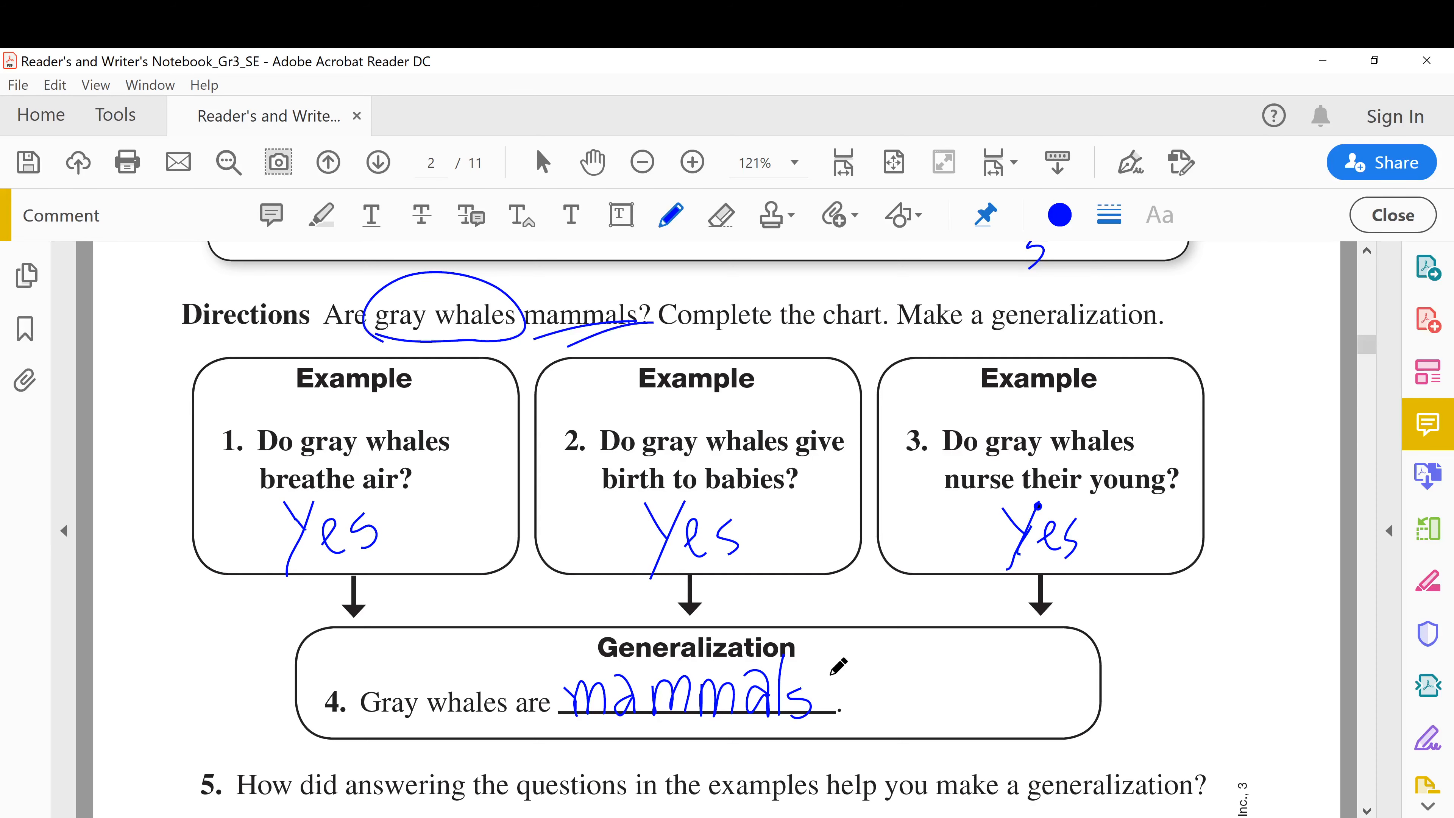
mouse_move(390, 509)
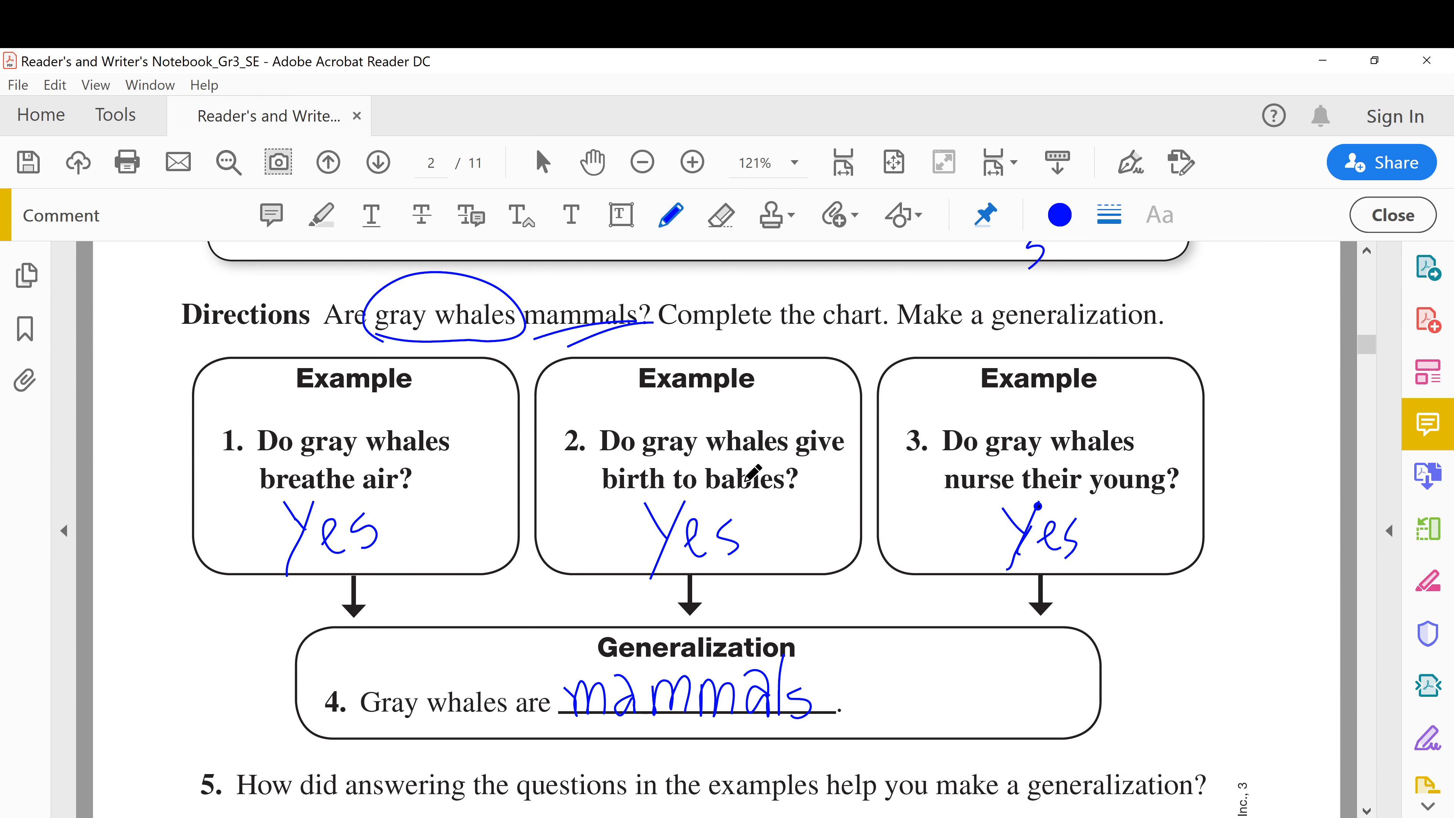
mouse_move(1000, 467)
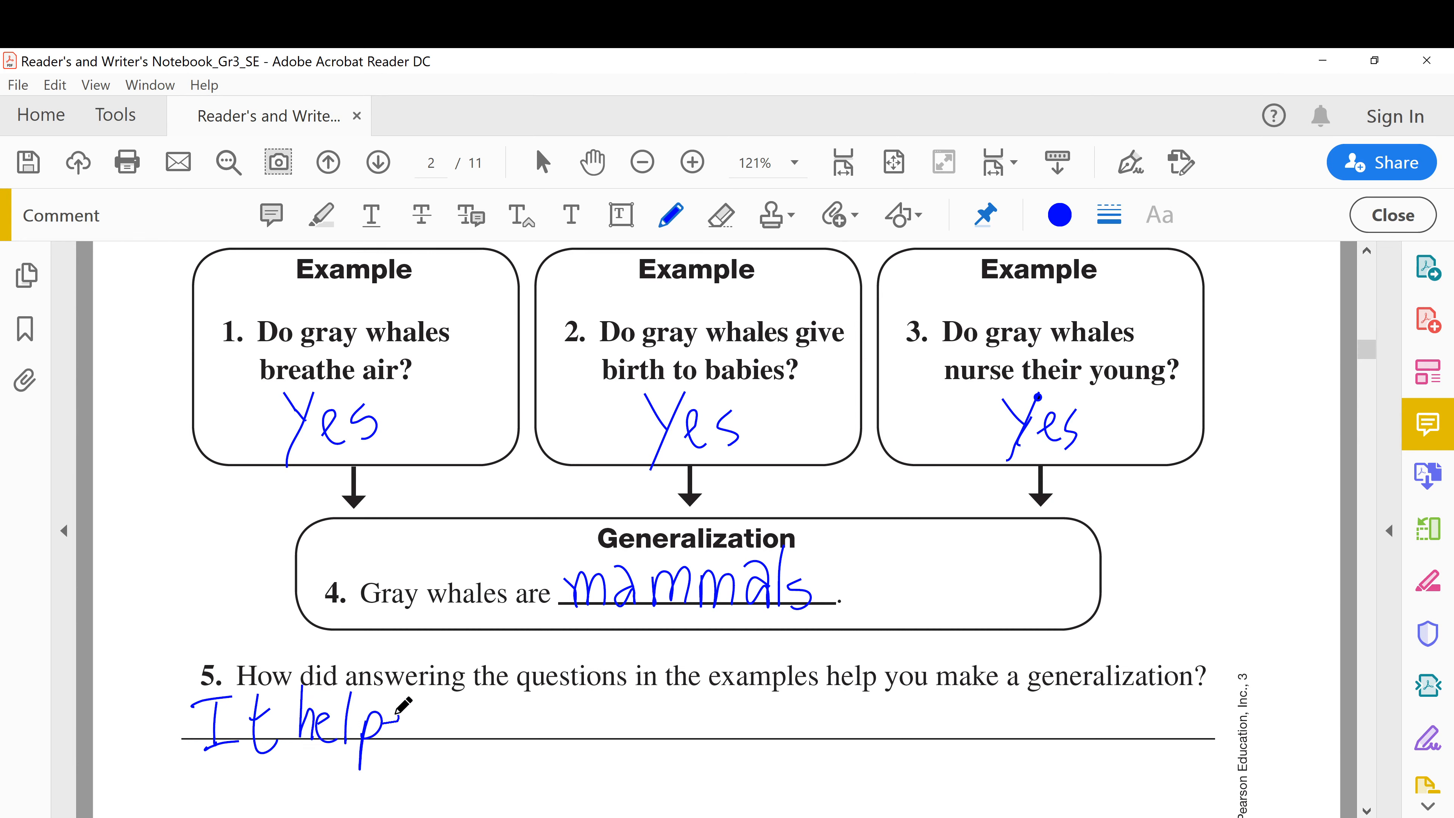
Write 'helped me' and begin 'm' in the question 5 answer 'It helped me see how gray whales are m'
left_click_drag(389, 705, 427, 732)
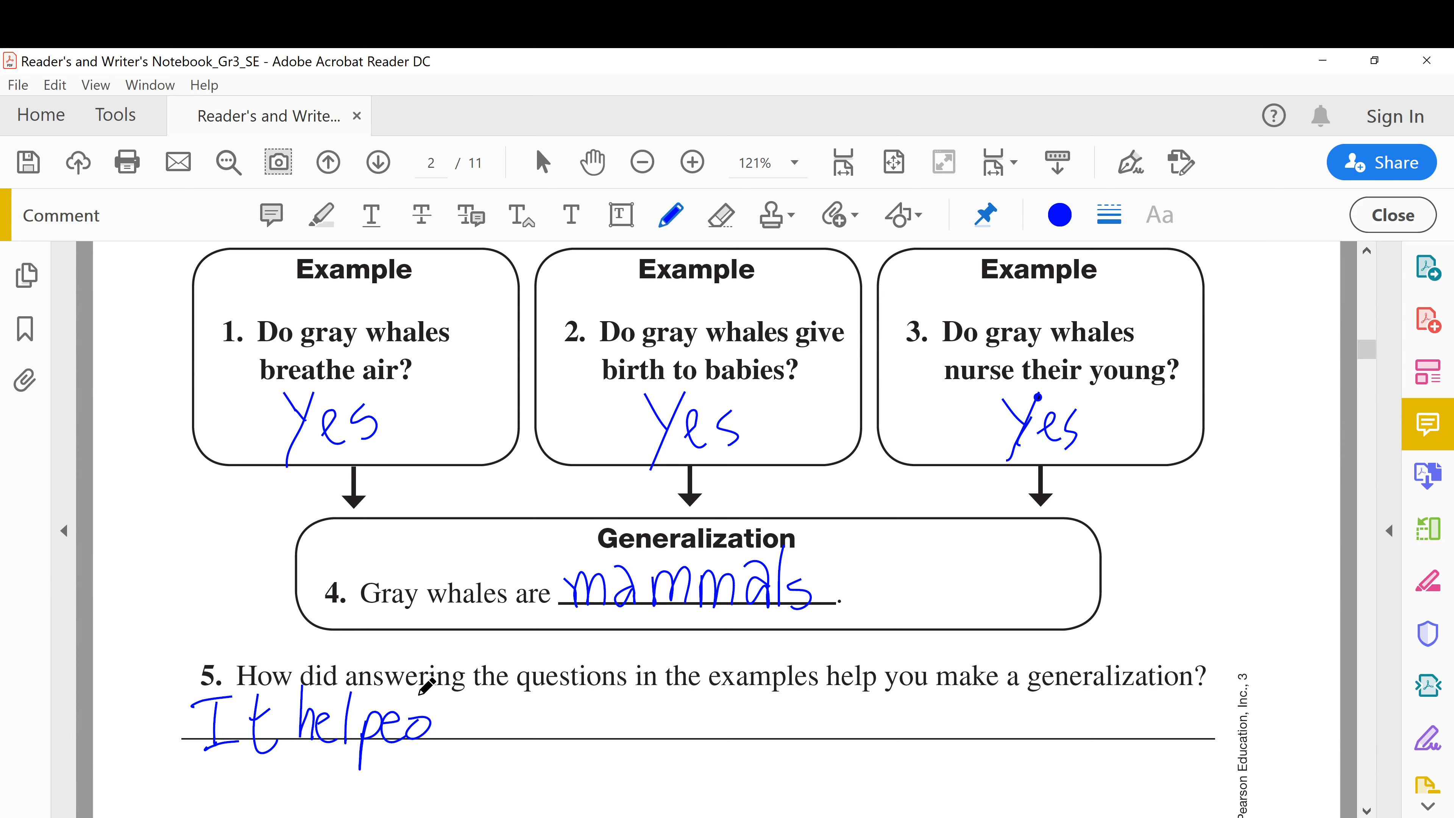
left_click_drag(422, 686, 461, 708)
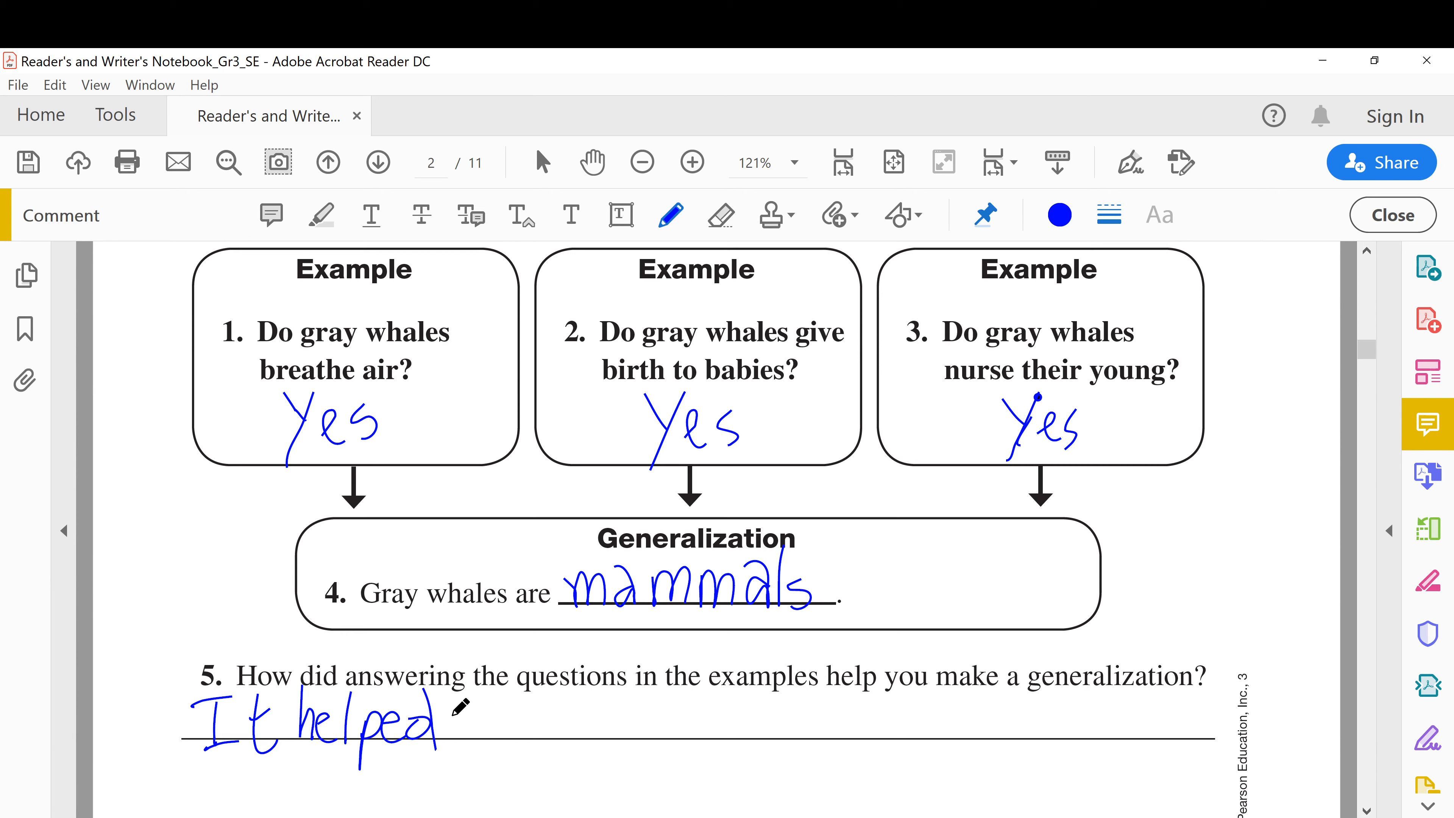
type("me see howgray whales are")
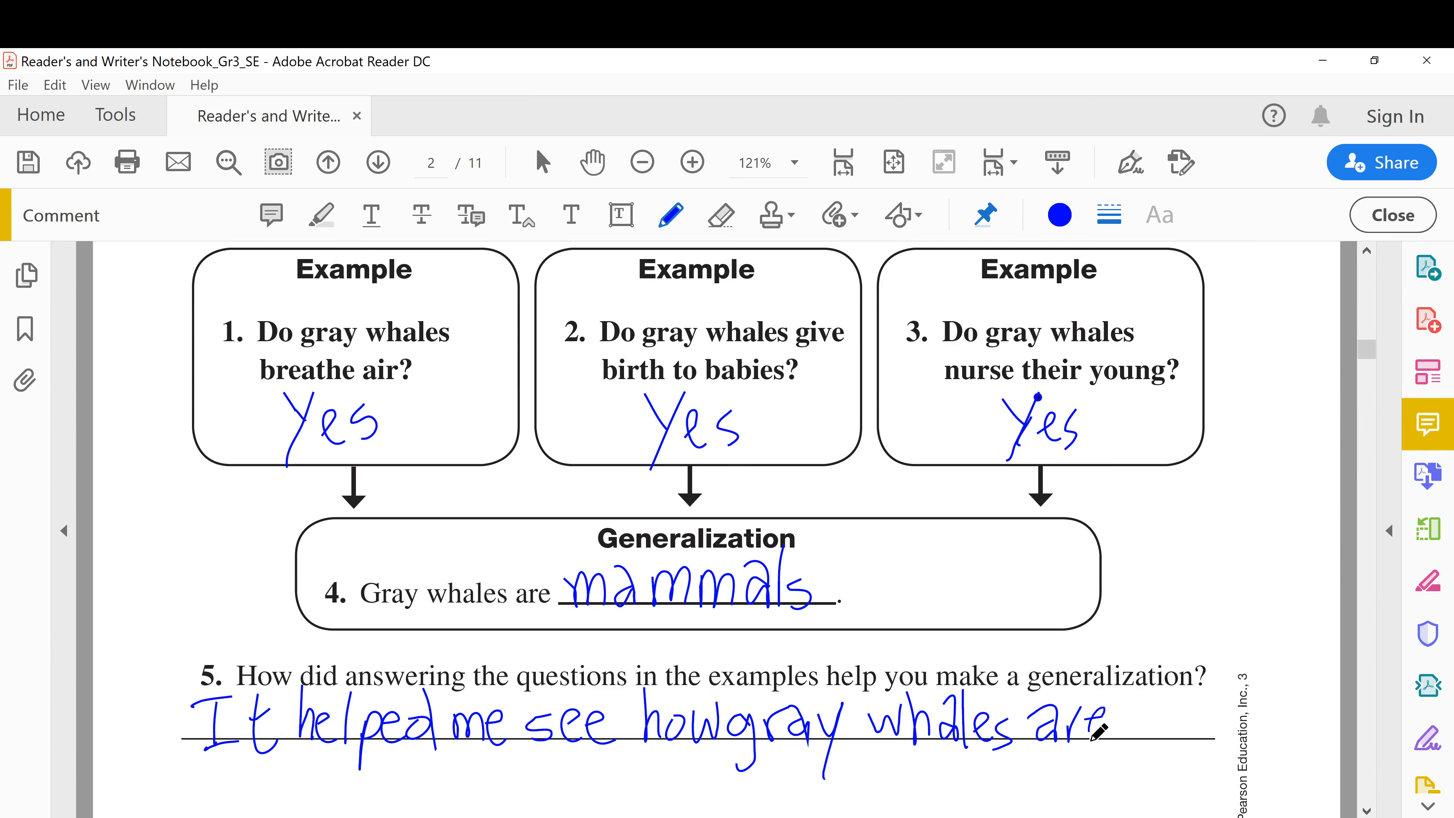
type("m")
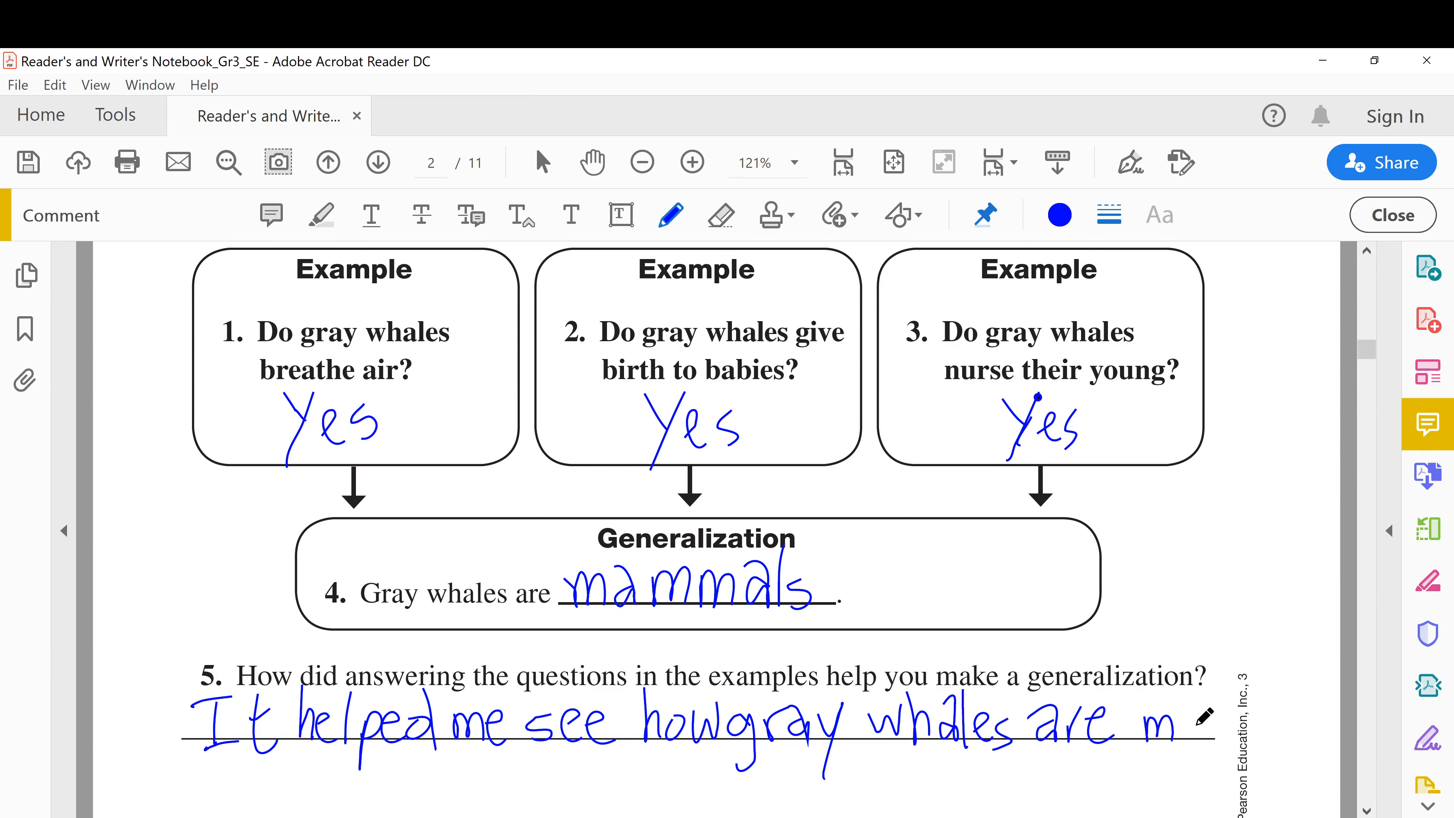